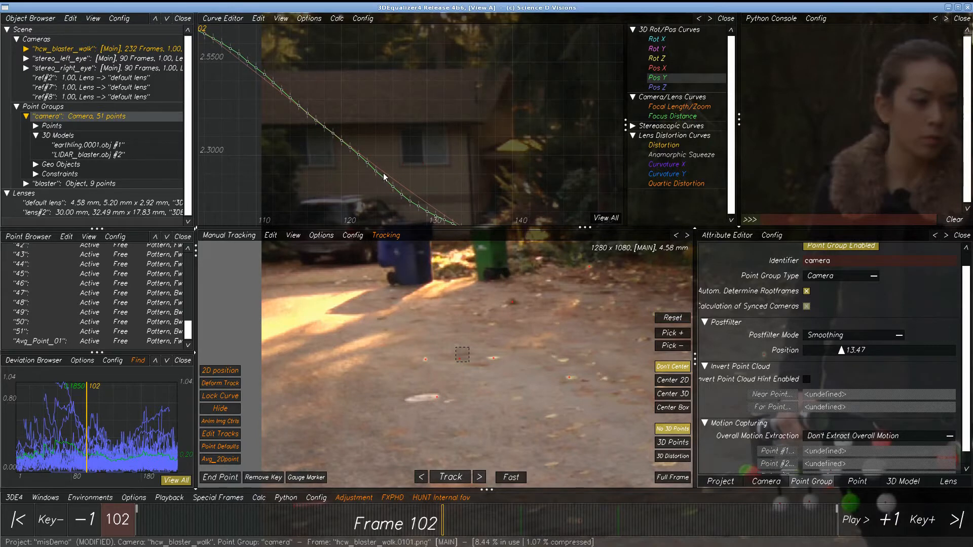
pyautogui.moveTo(403, 195)
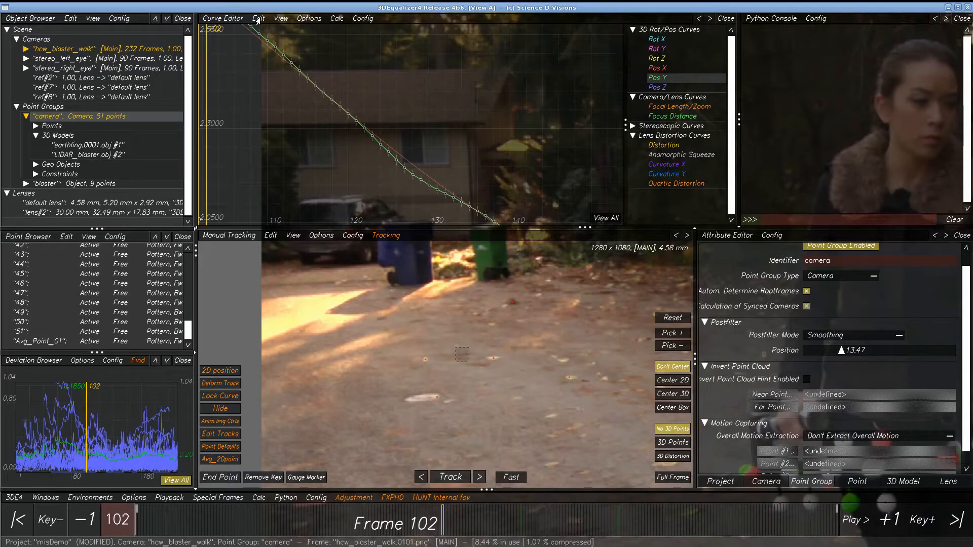
# Bake the filtered buffer into the camera's Pos Y curve via the Curve Editor's scripts
pyautogui.click(258, 18)
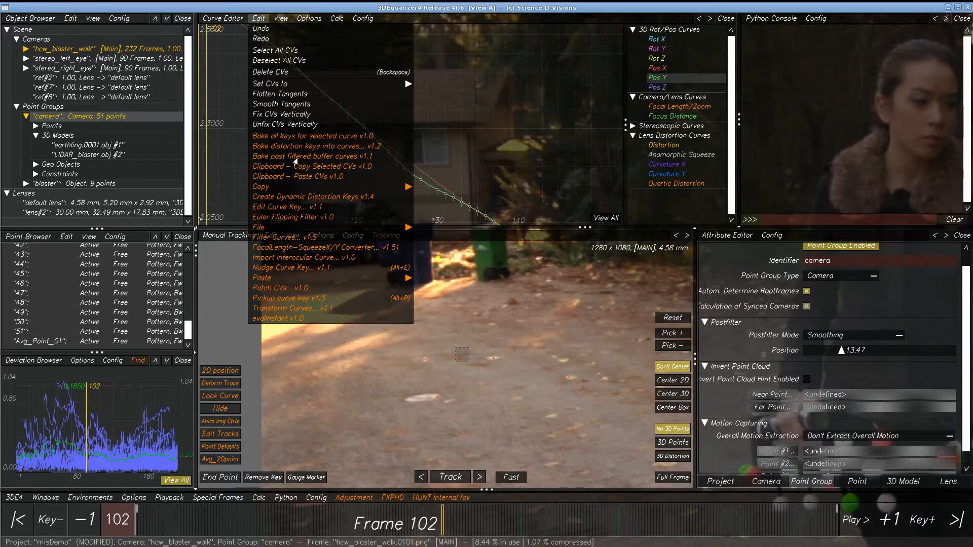
pyautogui.click(853, 335)
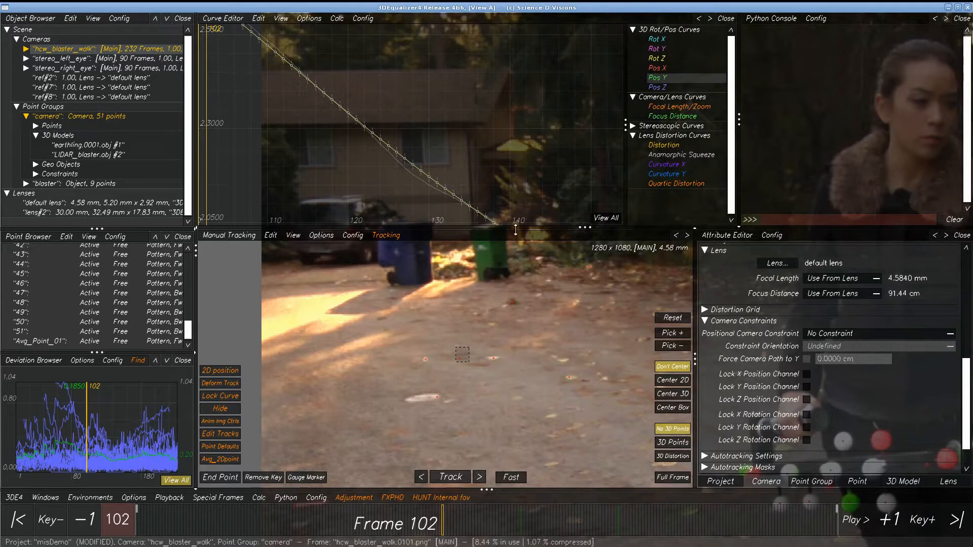
pyautogui.moveTo(422, 166)
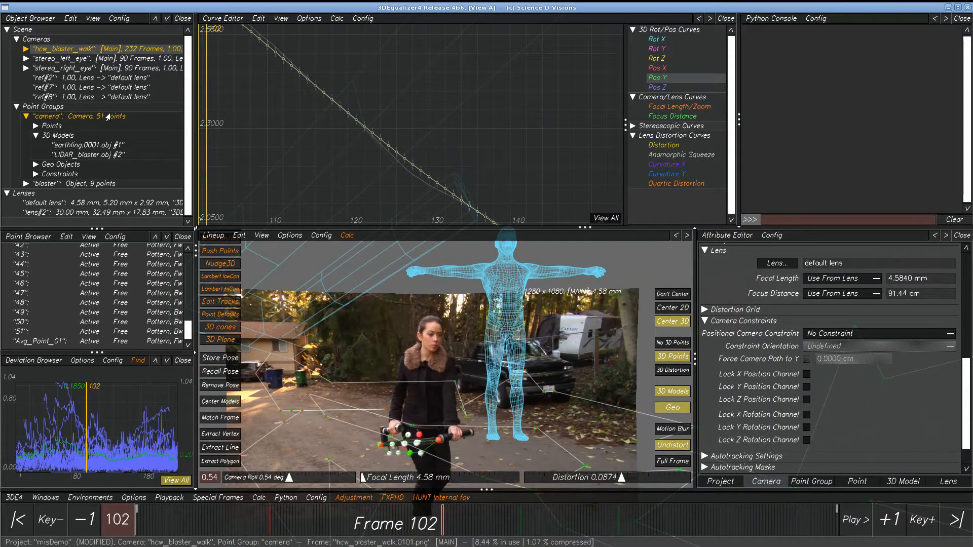
# Rename earthling.0001.obj to LIDAR_earthling.0001.obj by prefixing its identifier with LIDAR_
pyautogui.click(86, 154)
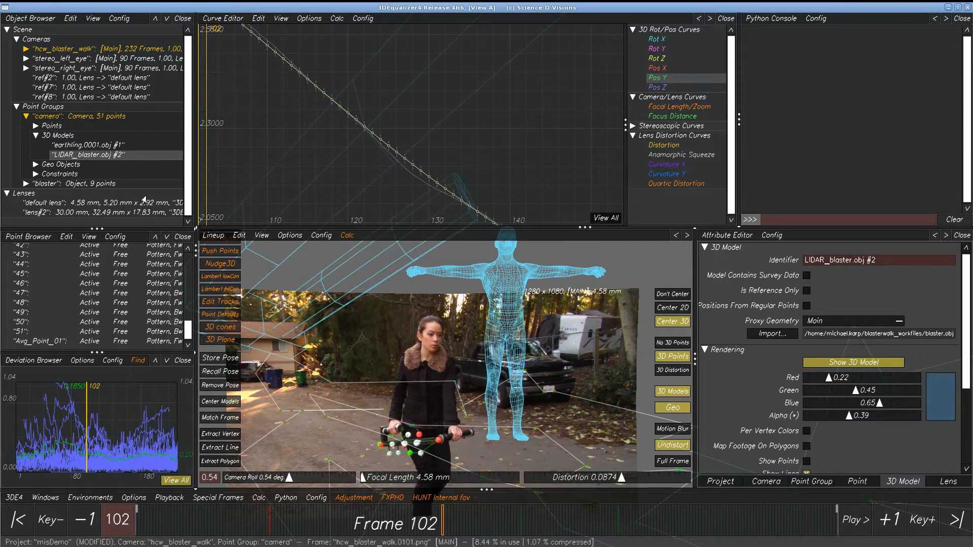
pyautogui.click(85, 144)
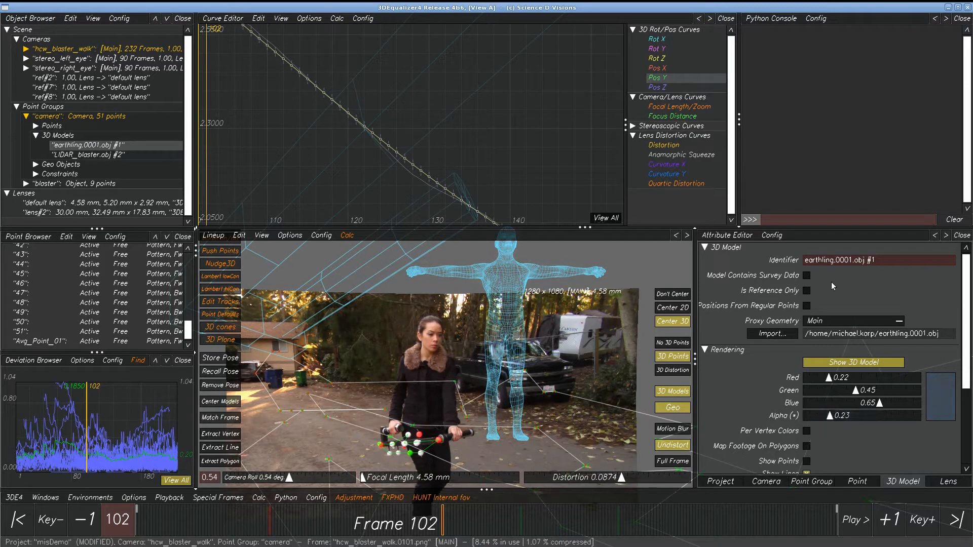
pyautogui.click(878, 260)
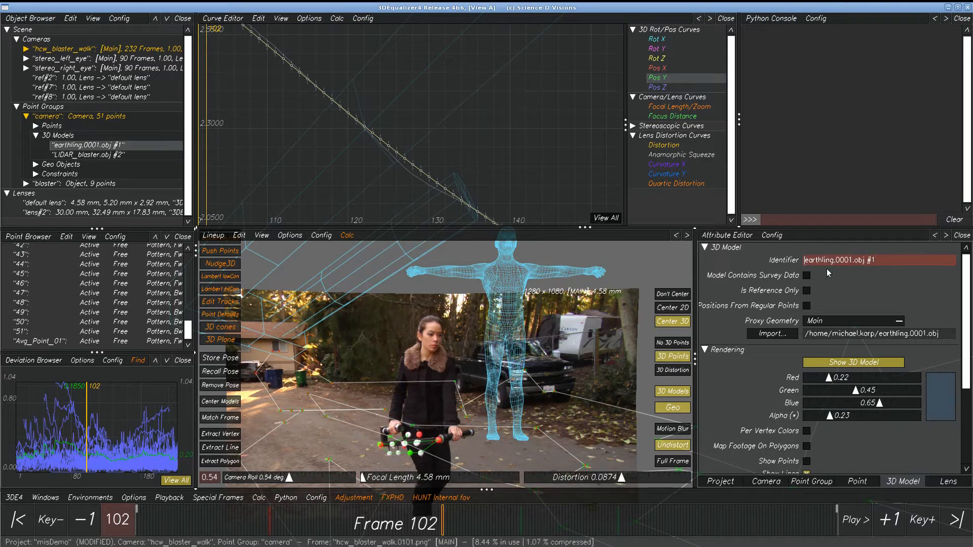
pyautogui.write('LIDAR_')
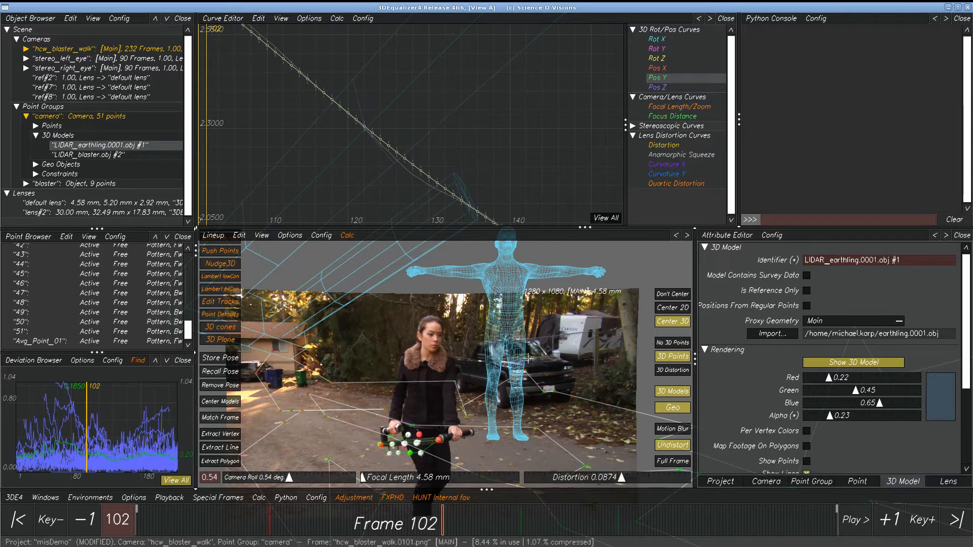
pyautogui.click(285, 498)
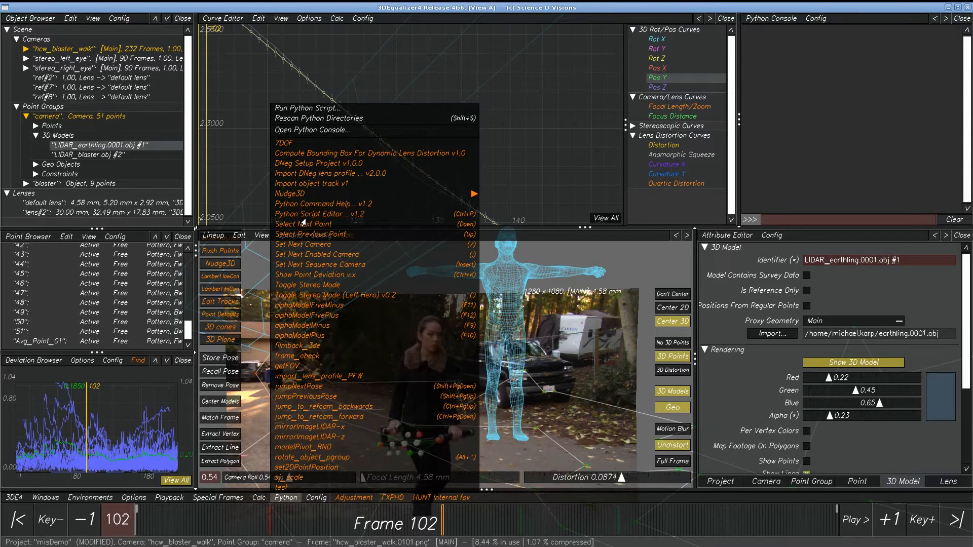
pyautogui.moveTo(308, 305)
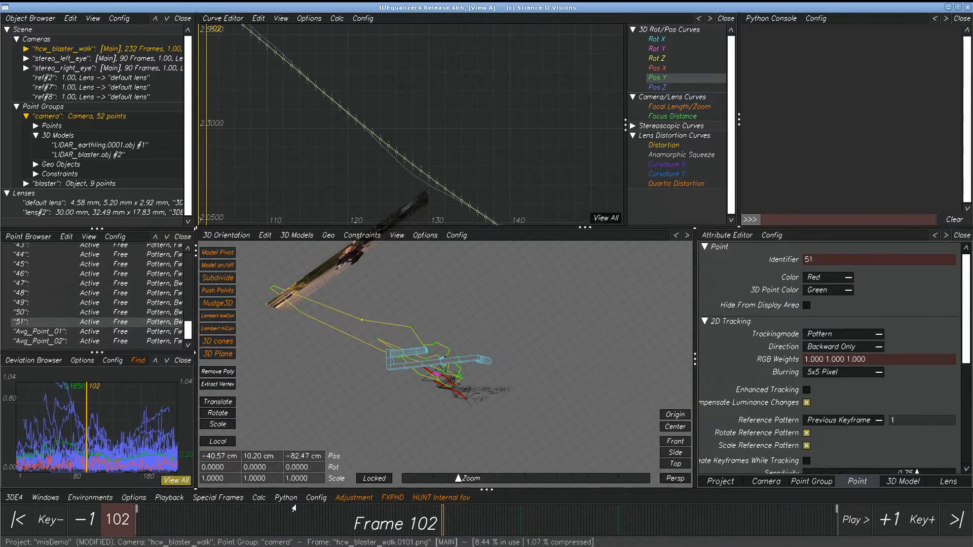
# Run 'Display distance between camera and point v1.0.1', reporting 117.36 cm to point 51
pyautogui.click(285, 497)
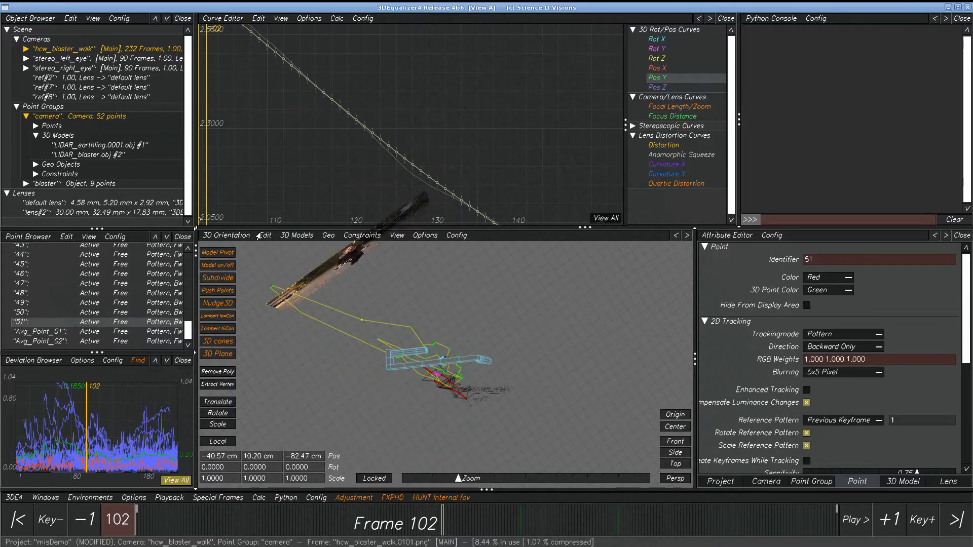
pyautogui.click(265, 235)
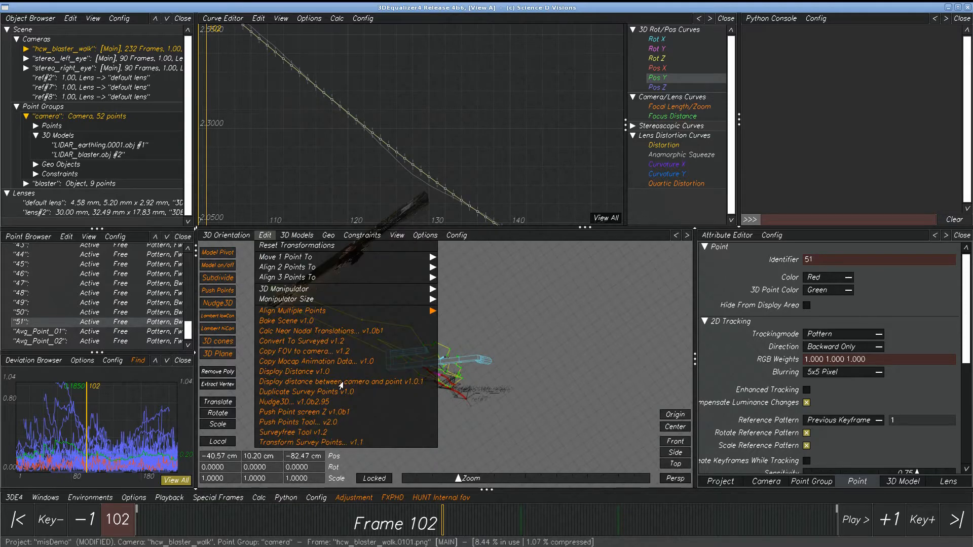
pyautogui.click(341, 381)
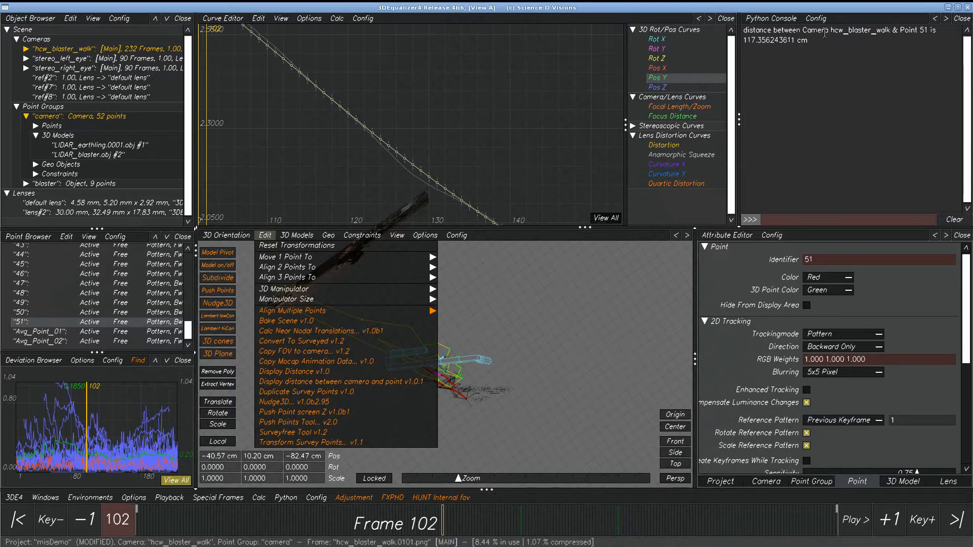
pyautogui.moveTo(889, 46)
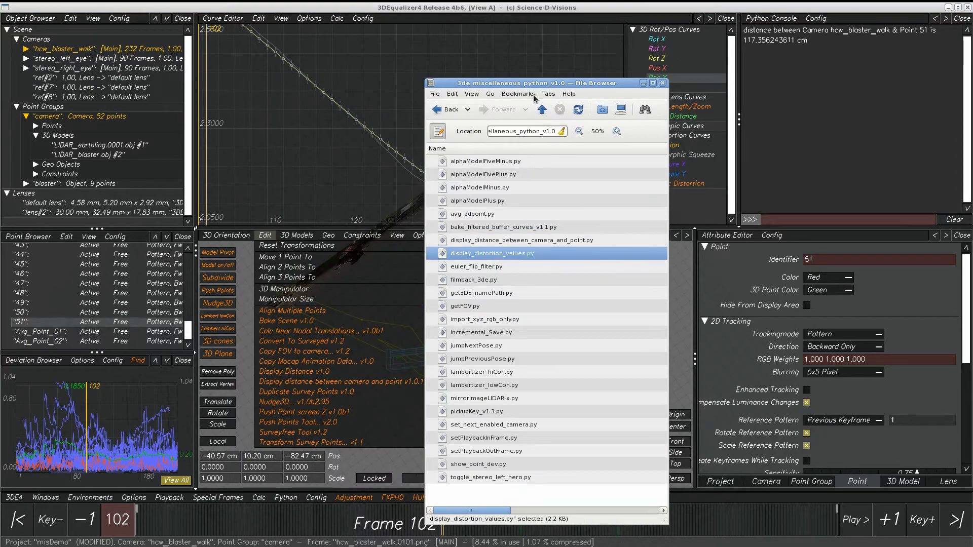
# Close the file browser, show the current lens distortion values, then dismiss that window
pyautogui.click(662, 83)
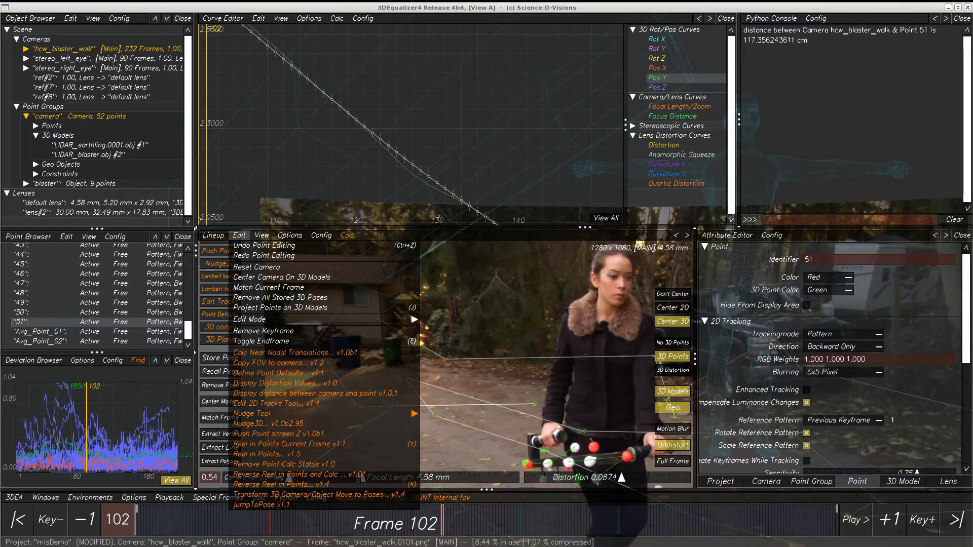
pyautogui.click(282, 383)
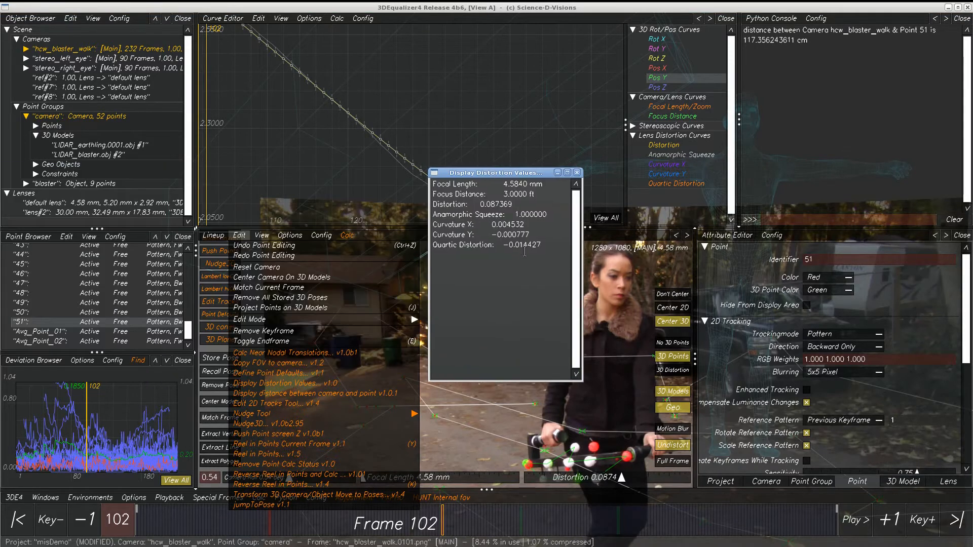
pyautogui.moveTo(806, 123)
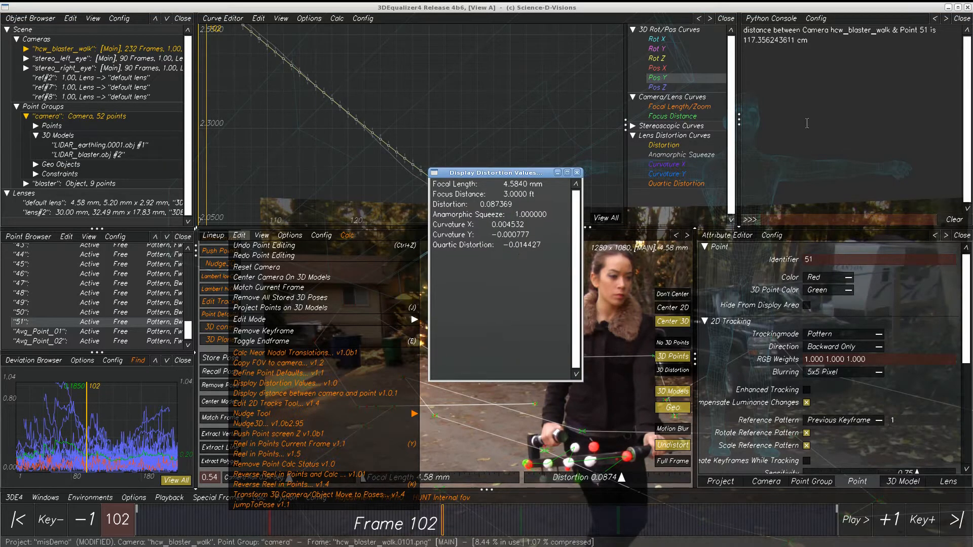
pyautogui.moveTo(548, 172)
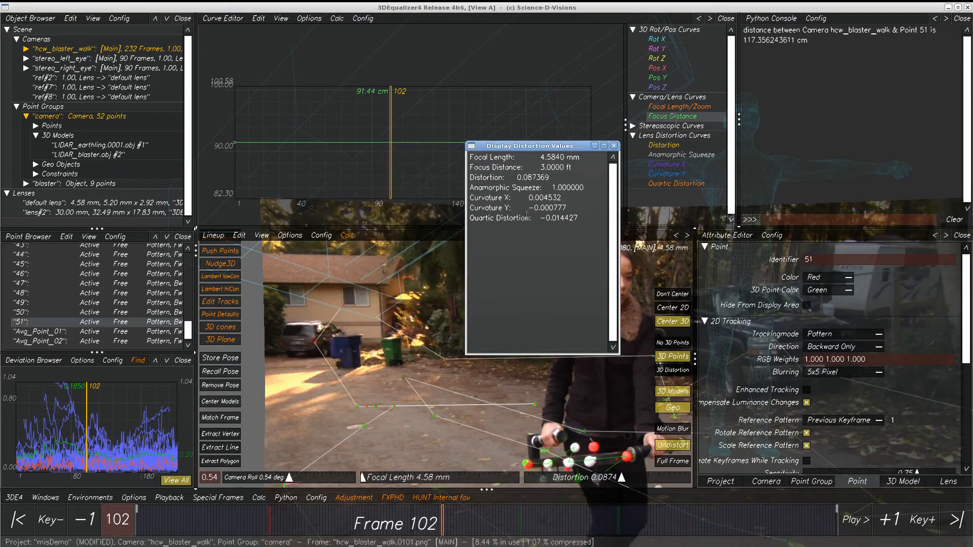
pyautogui.moveTo(527, 246)
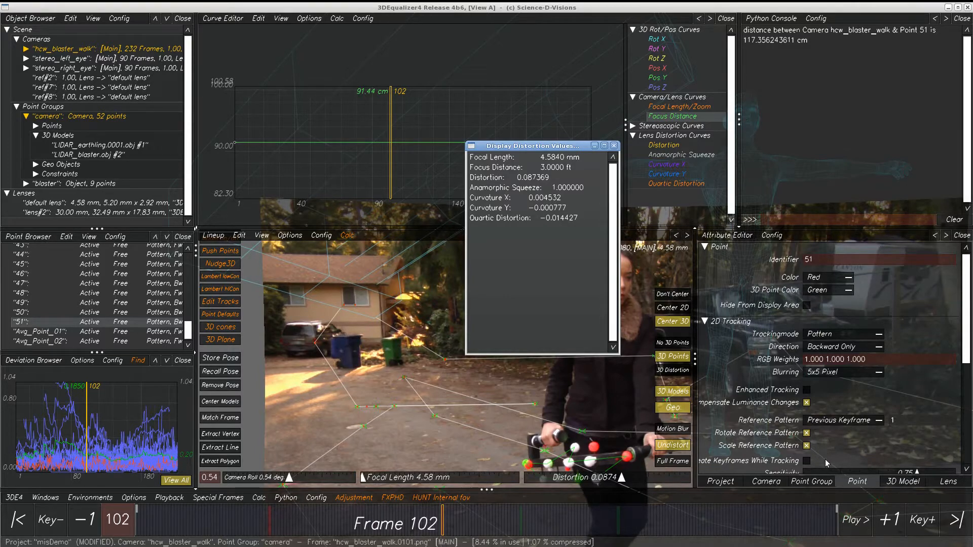
pyautogui.moveTo(566, 260)
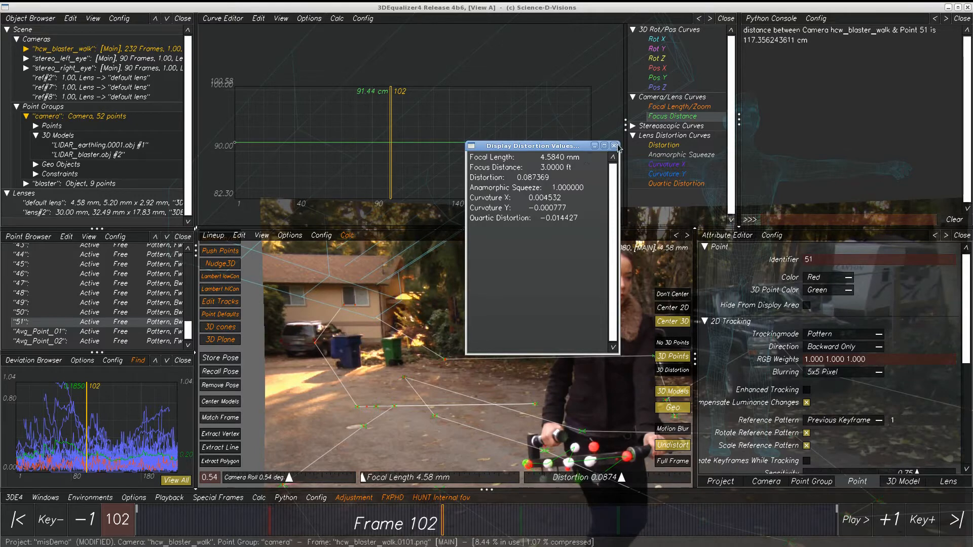
pyautogui.click(614, 146)
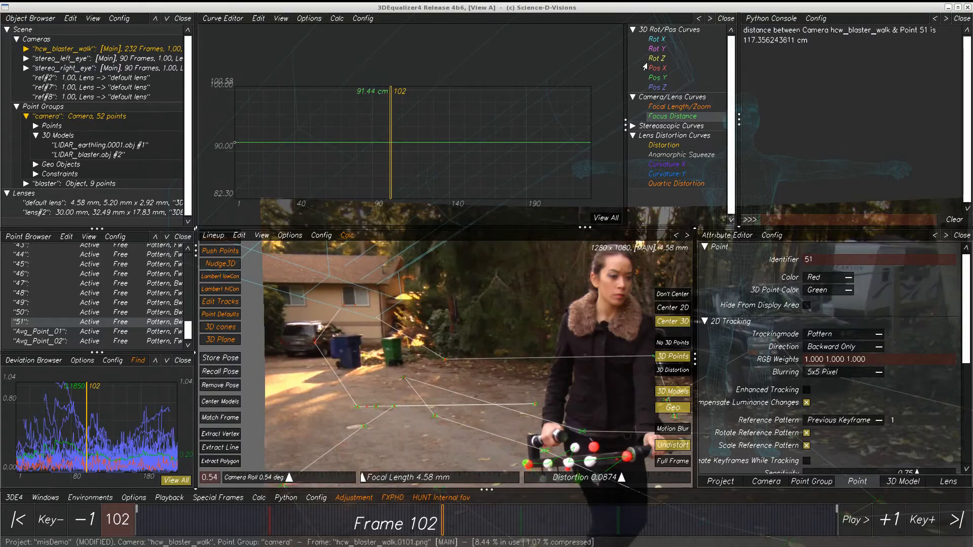
# Plot the camera's Rot X curve and run getFOV and filmback_3de, reporting a 5.2 × 2.925 mm filmback
pyautogui.click(656, 38)
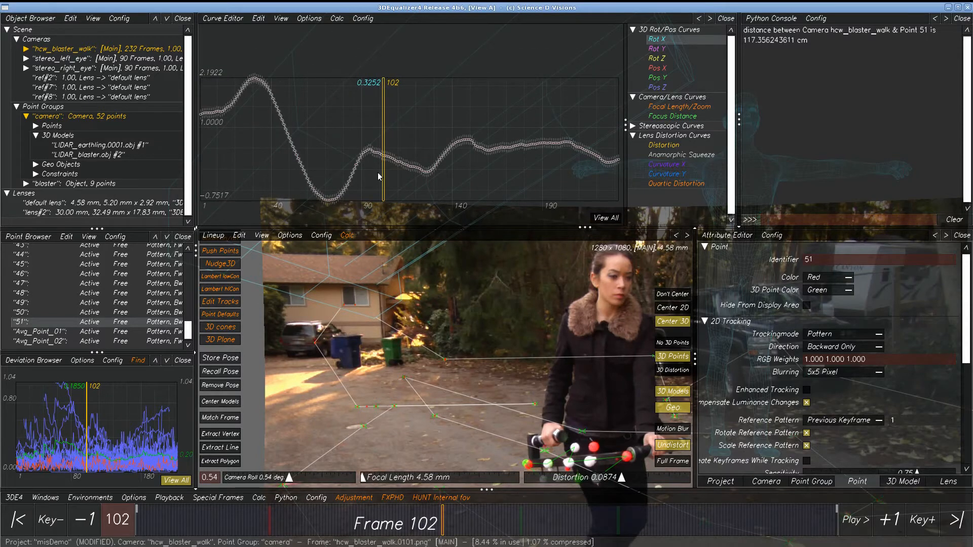
pyautogui.click(258, 18)
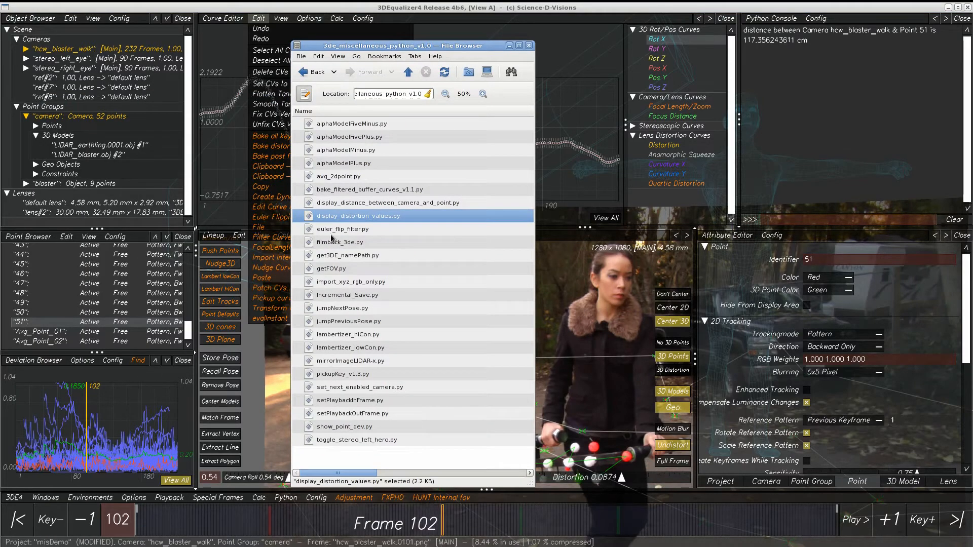
pyautogui.click(339, 242)
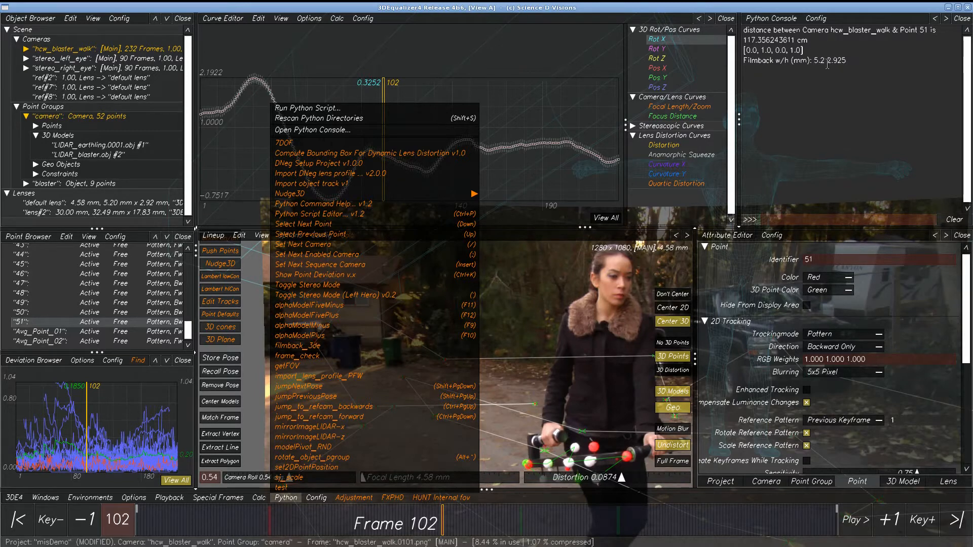
pyautogui.moveTo(864, 71)
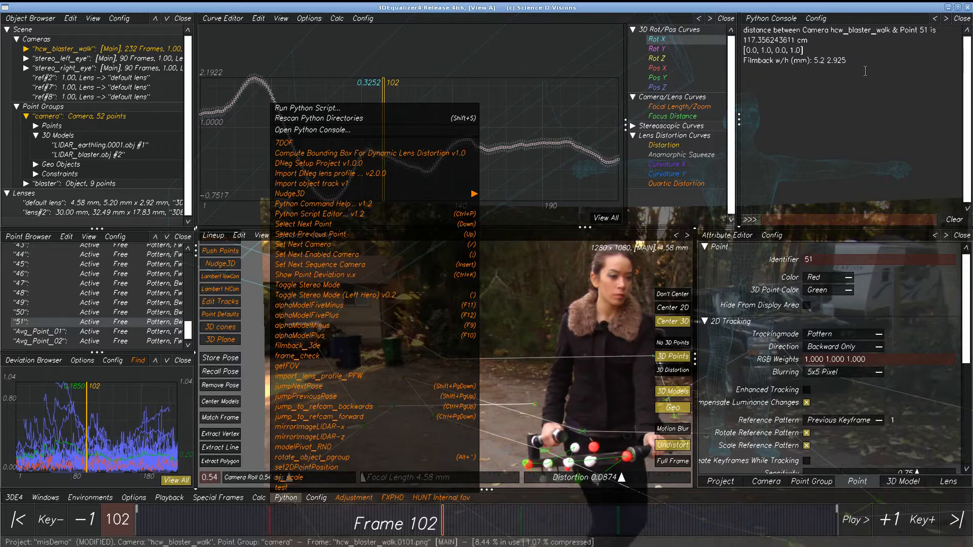
pyautogui.moveTo(849, 67)
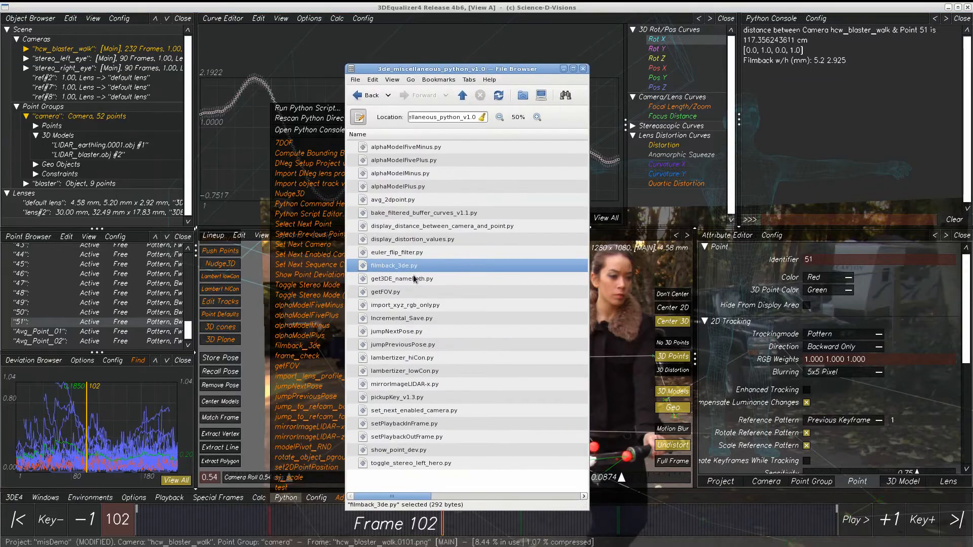
# Pick filmback_3de.py, then display the project's saved .3de file path and close the popup
pyautogui.click(402, 279)
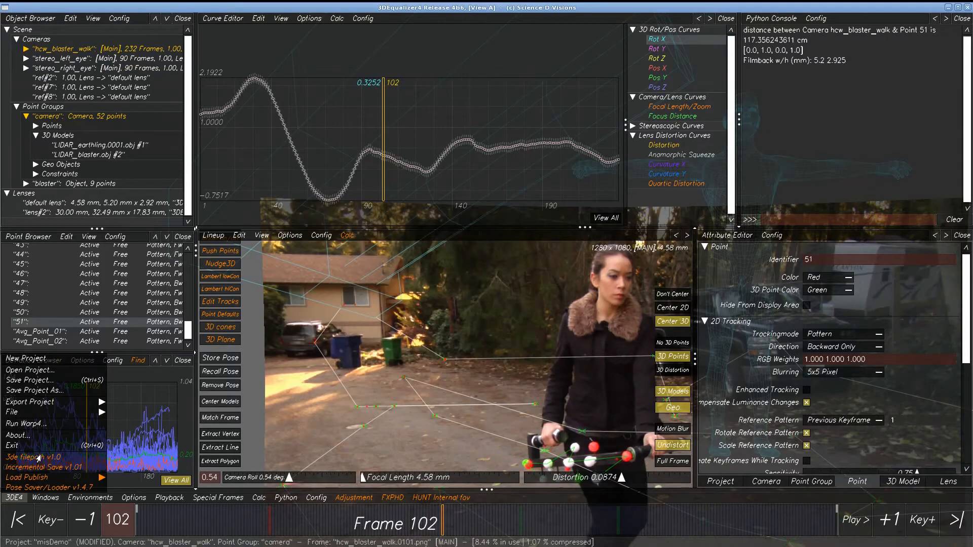
pyautogui.click(28, 457)
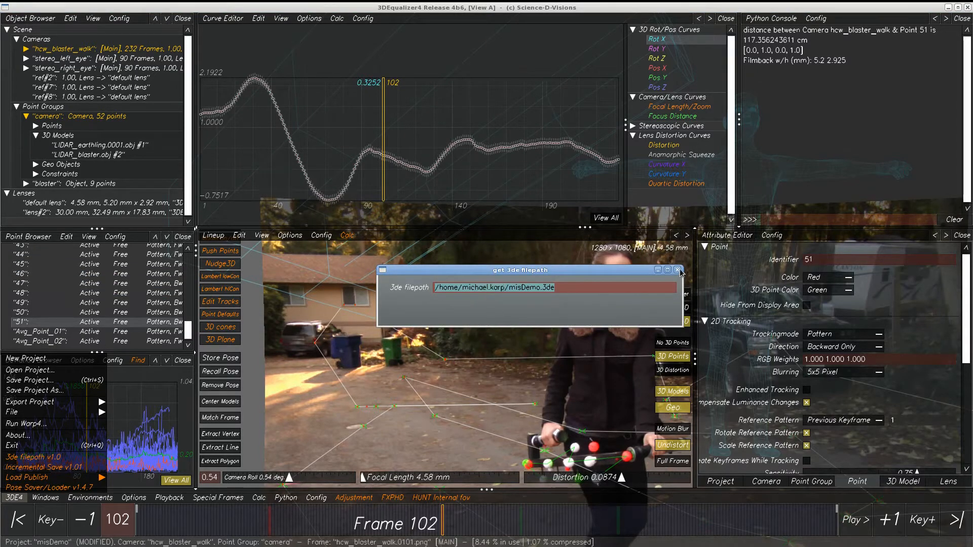
pyautogui.click(677, 270)
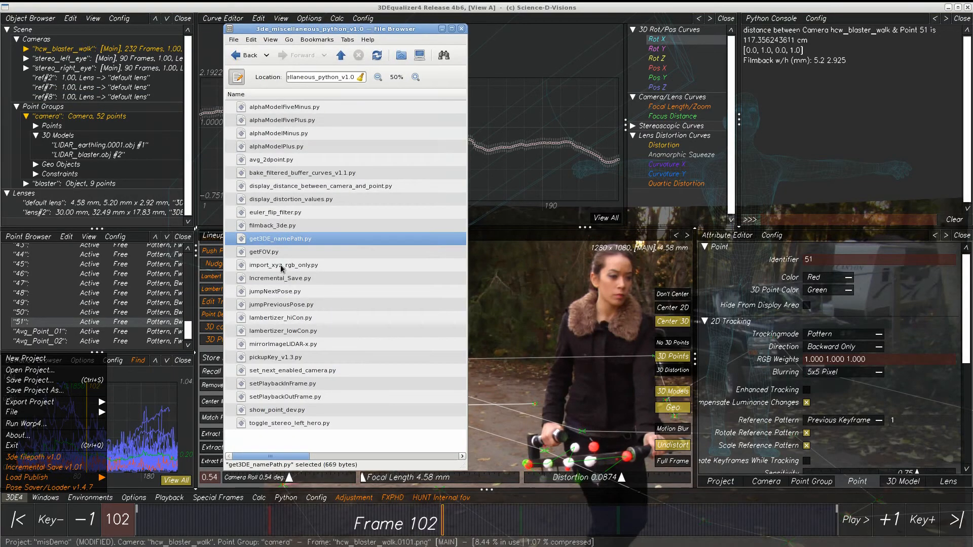
# Pick import_xyz_rgb_only.py, close the browser, and view Add New model options including Import XYZ/RGB Only
pyautogui.click(283, 265)
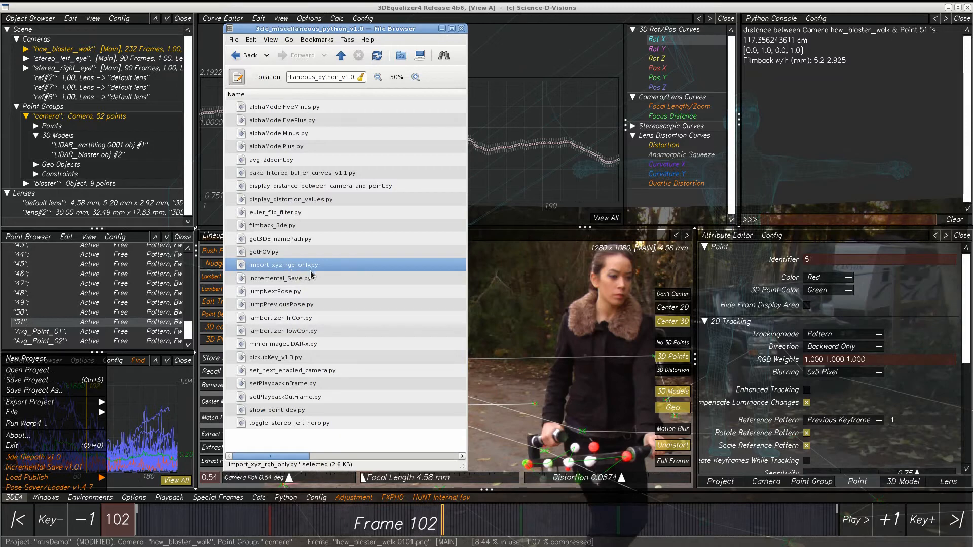
pyautogui.moveTo(334, 32)
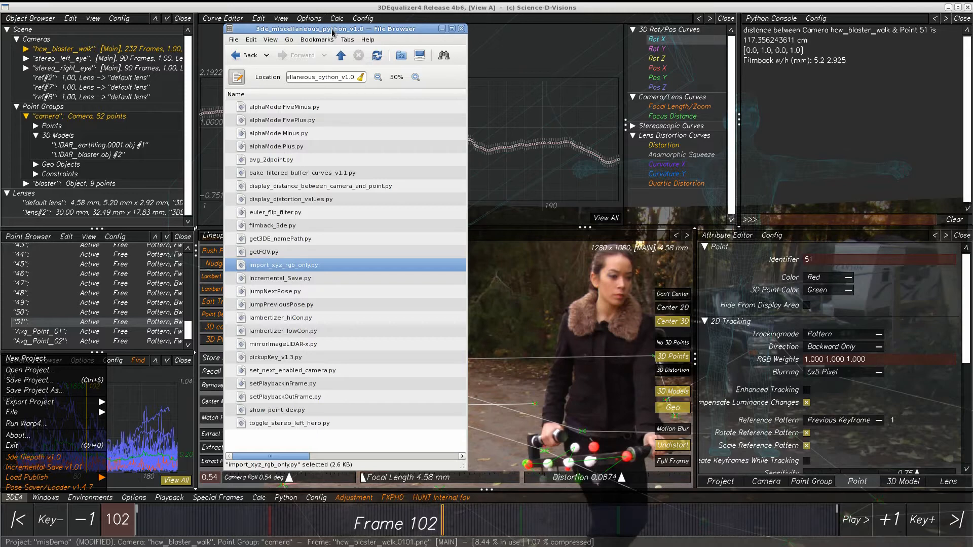
pyautogui.click(461, 29)
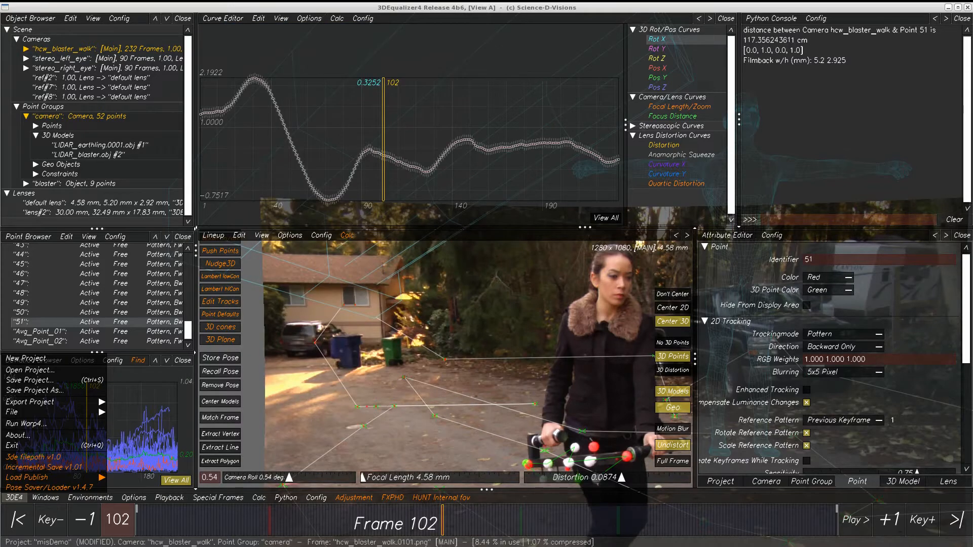
pyautogui.rightClick(76, 154)
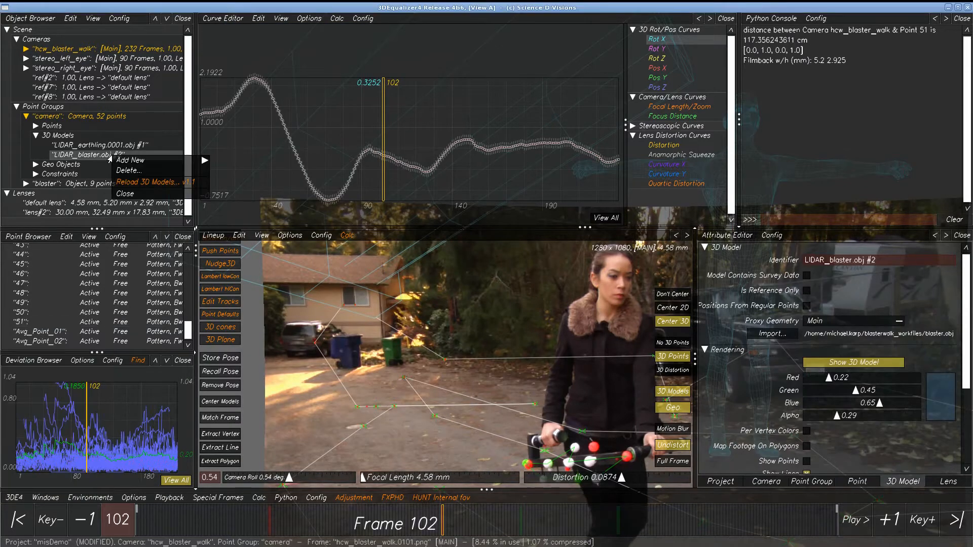
pyautogui.click(131, 160)
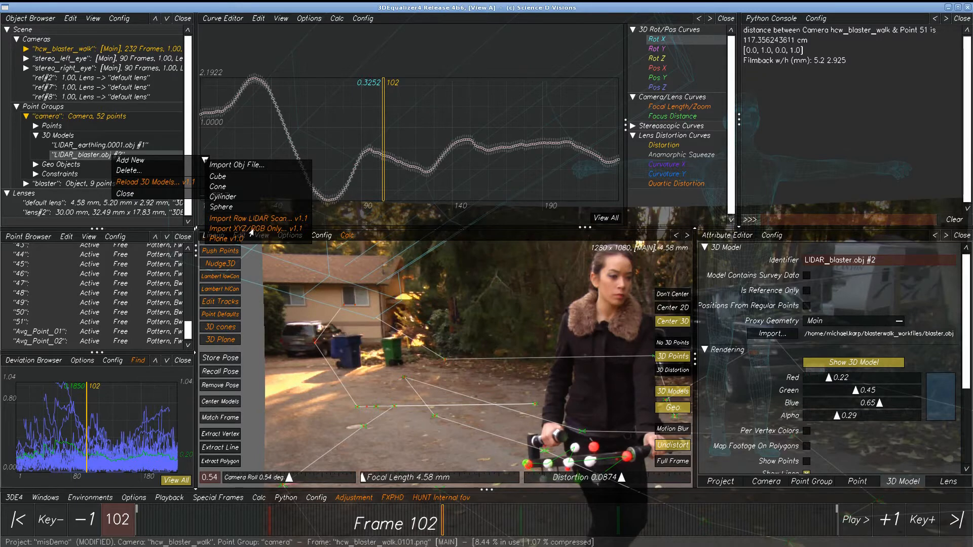
pyautogui.moveTo(235, 220)
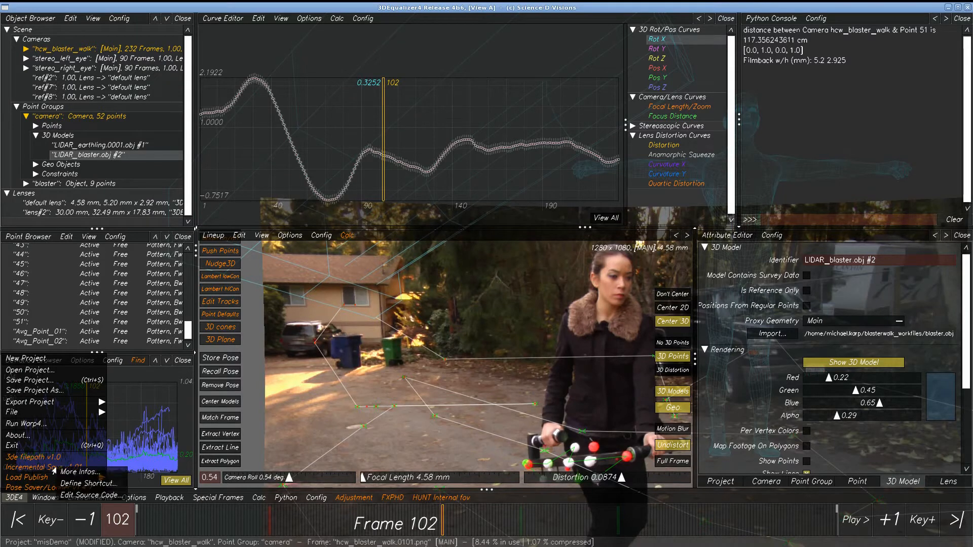
# Read the incremental save note, then jump from frame 102 back to the pose at frame 45
pyautogui.click(31, 466)
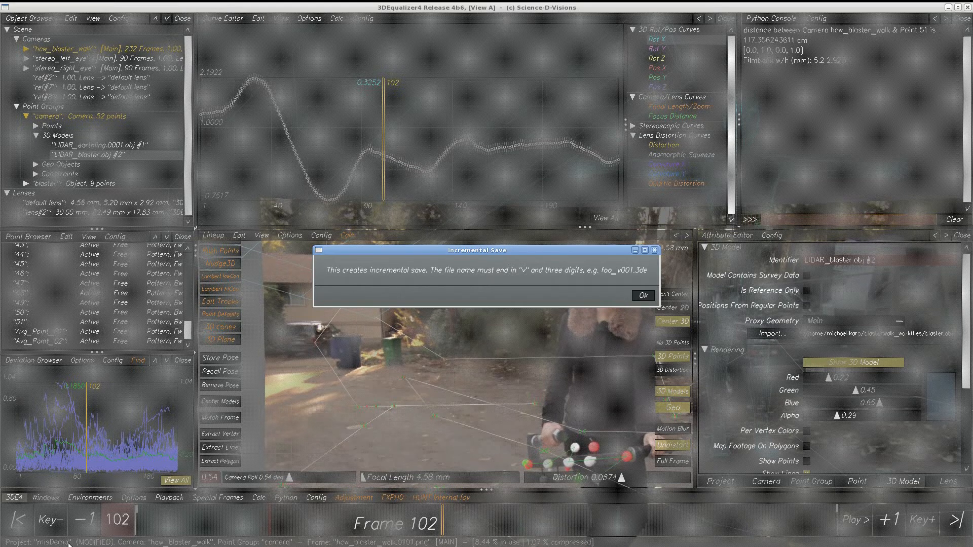
pyautogui.moveTo(558, 277)
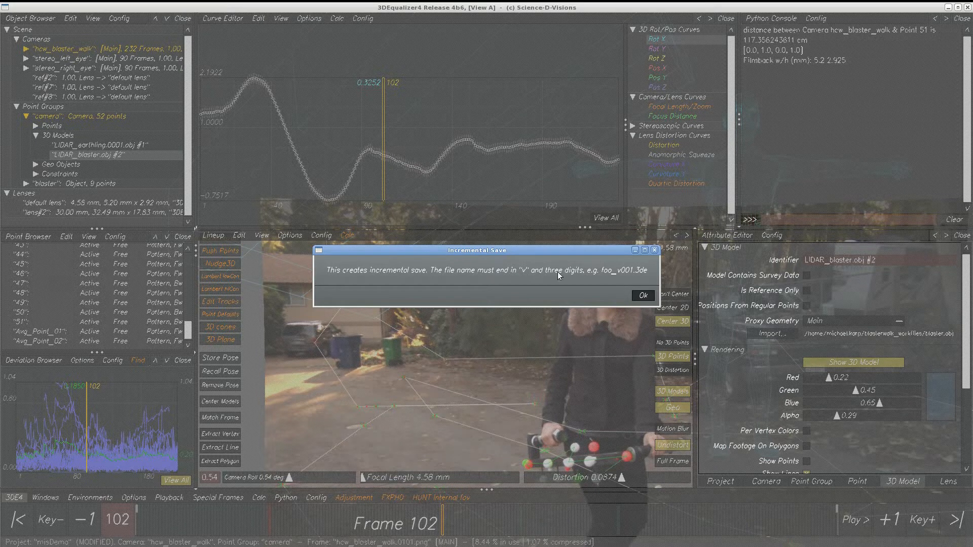
pyautogui.moveTo(629, 279)
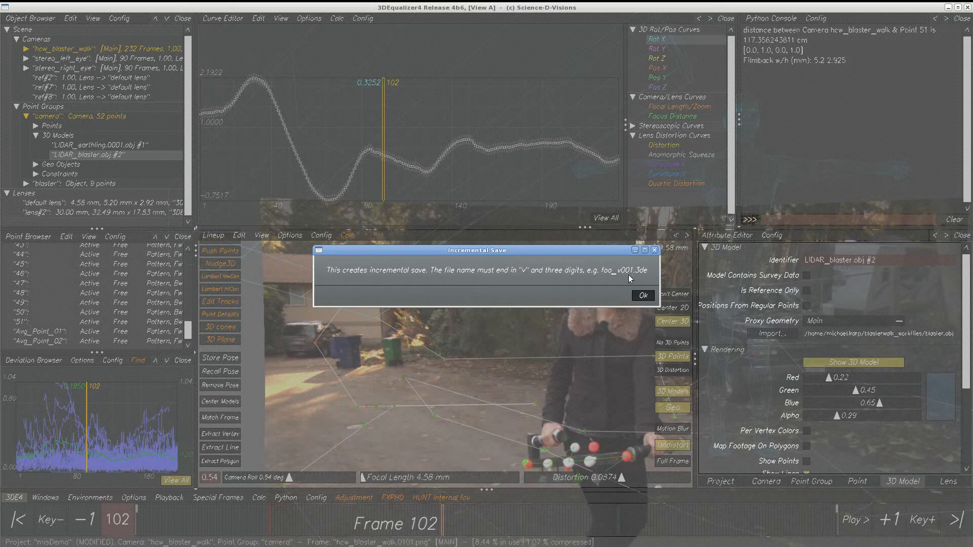
pyautogui.moveTo(629, 273)
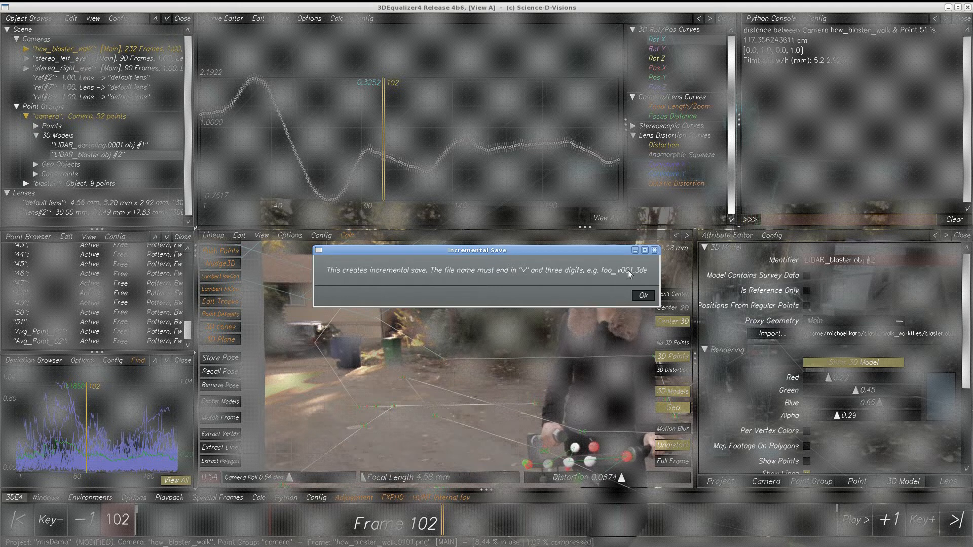
pyautogui.moveTo(618, 275)
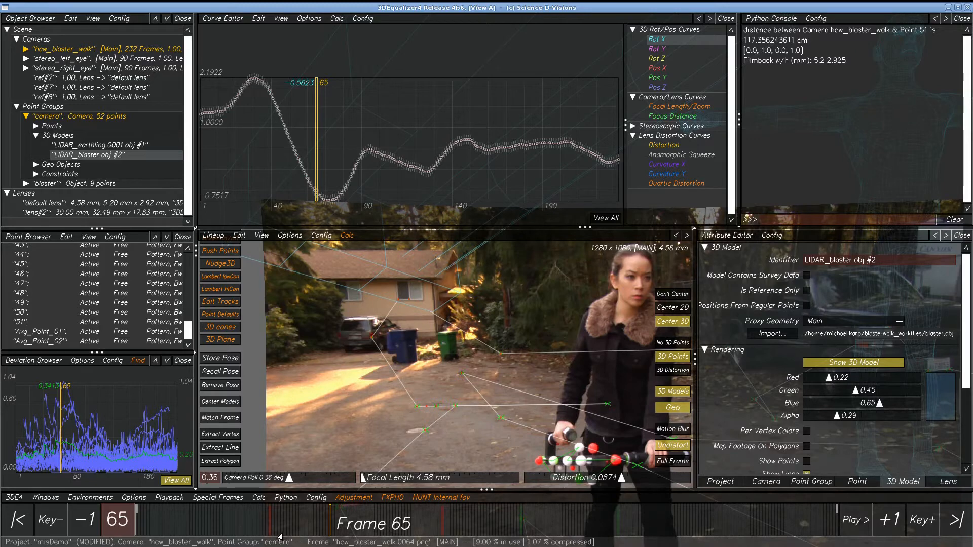
pyautogui.click(283, 498)
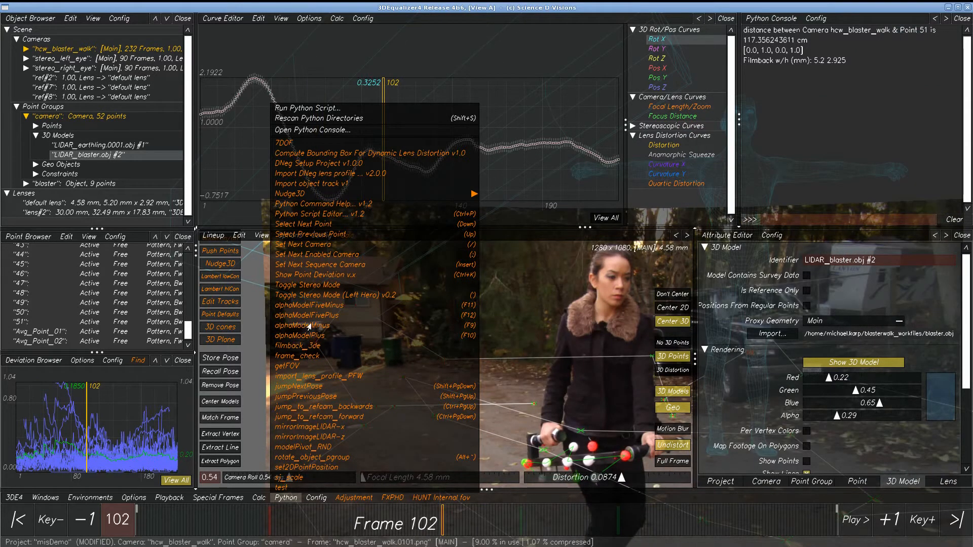
pyautogui.moveTo(316, 401)
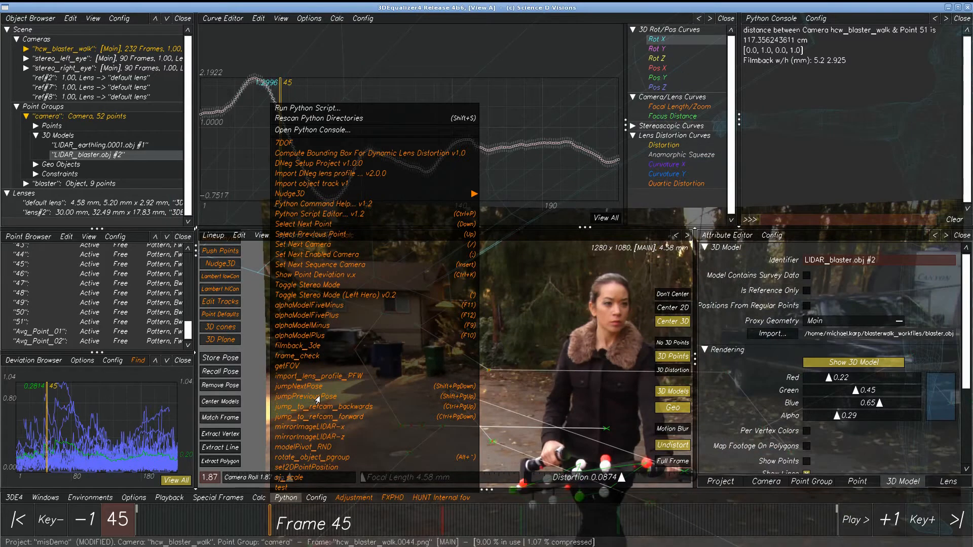
pyautogui.moveTo(491, 386)
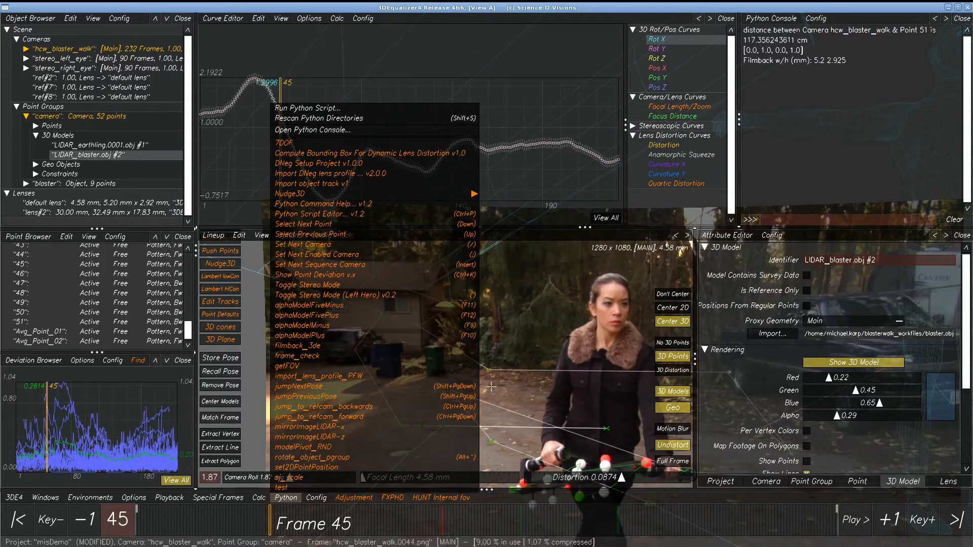
pyautogui.moveTo(540, 377)
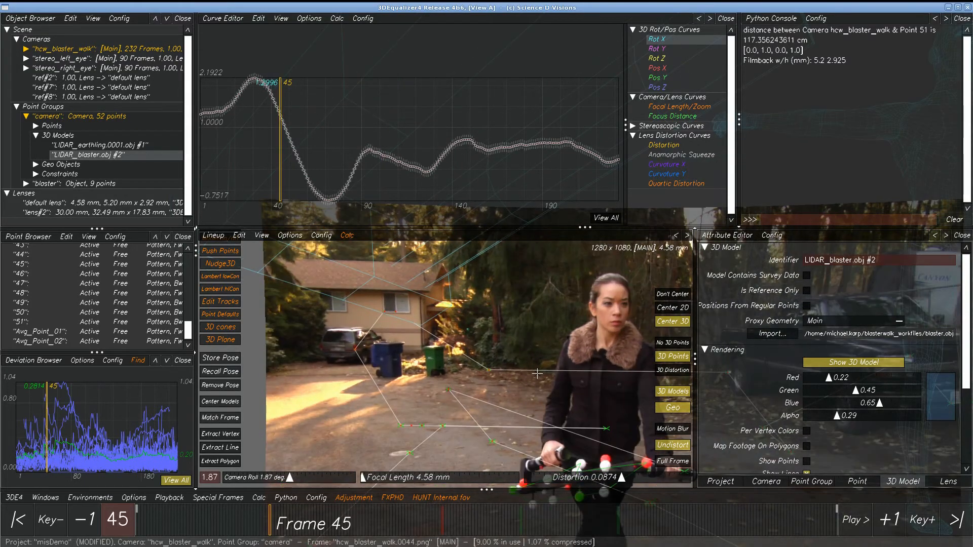
pyautogui.click(326, 330)
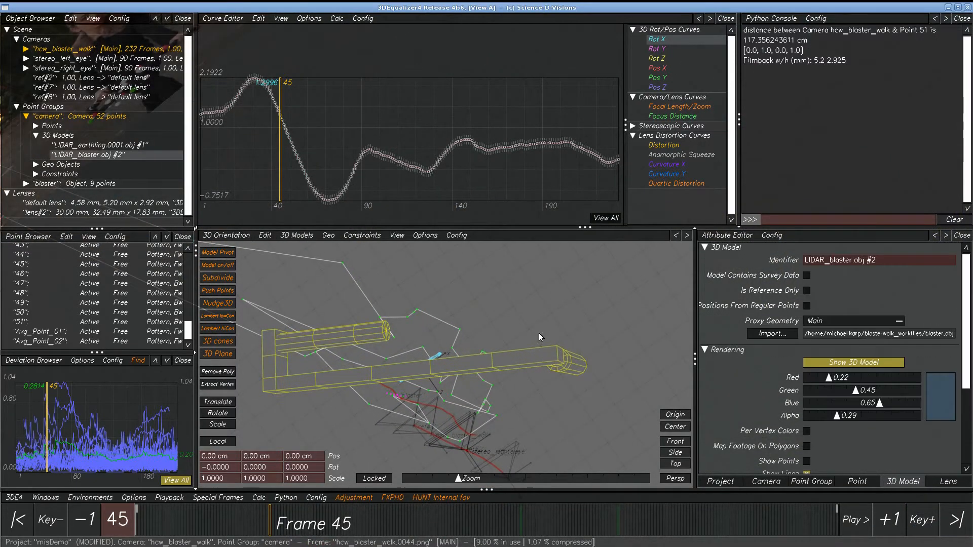
pyautogui.moveTo(269, 359)
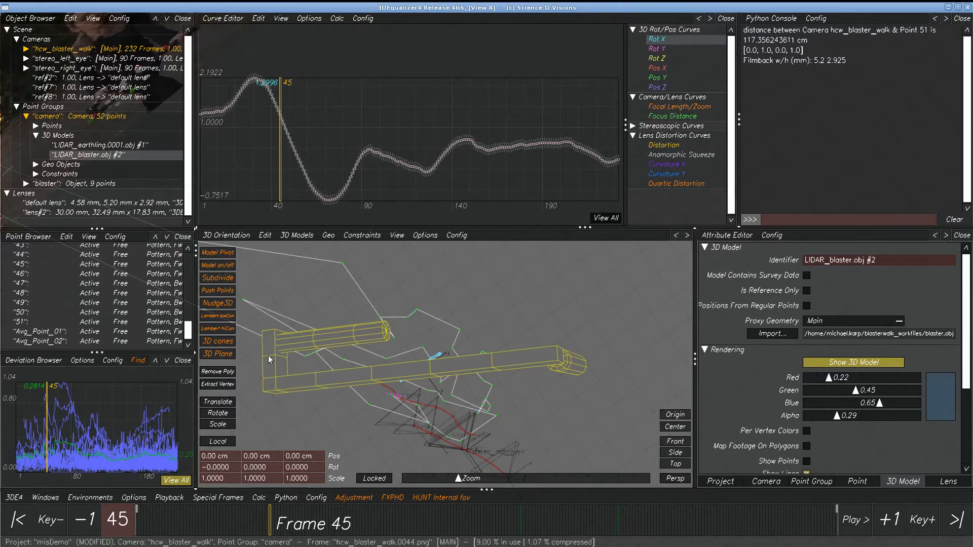
# Apply Lambert hiCon per-vertex shading to LIDAR_blaster.obj and LIDAR_earthling.0001.obj
pyautogui.click(217, 329)
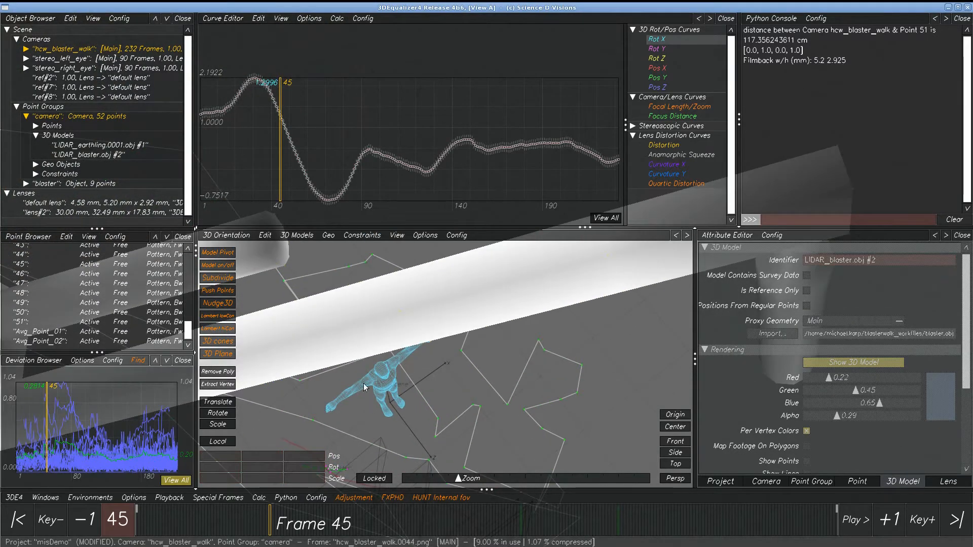
pyautogui.click(96, 144)
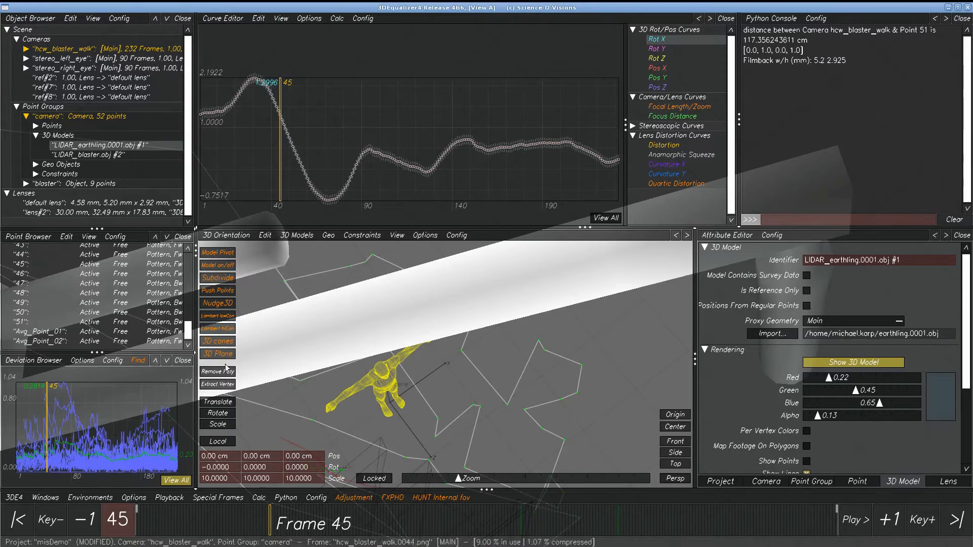
pyautogui.click(217, 329)
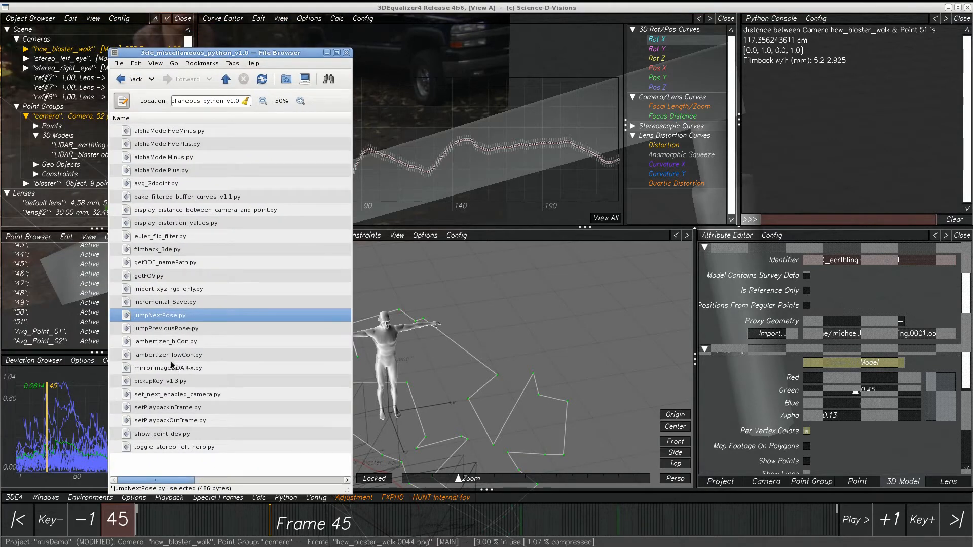
# Close the file browser, select LIDAR_blaster.obj, and show the mirrorImageLIDAR-x and -z scripts
pyautogui.click(168, 367)
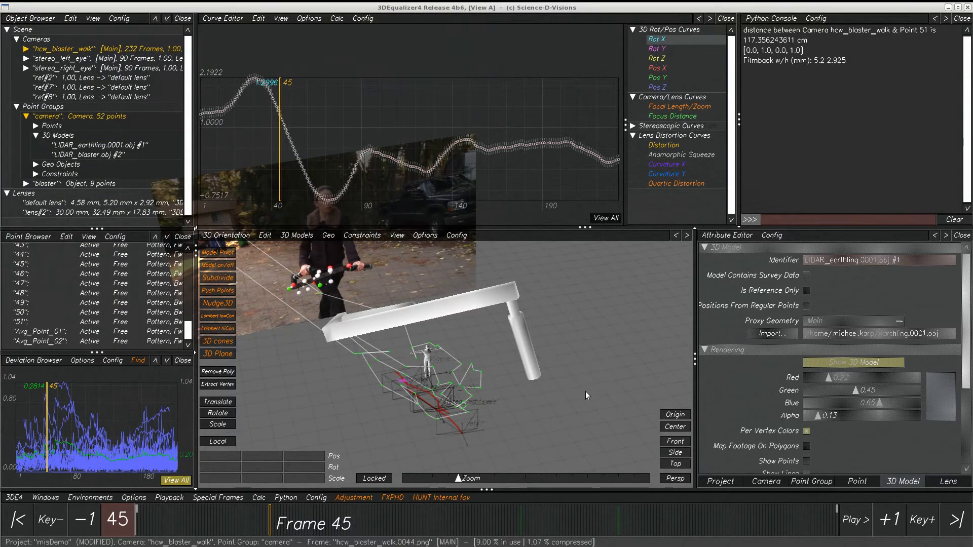
pyautogui.click(87, 154)
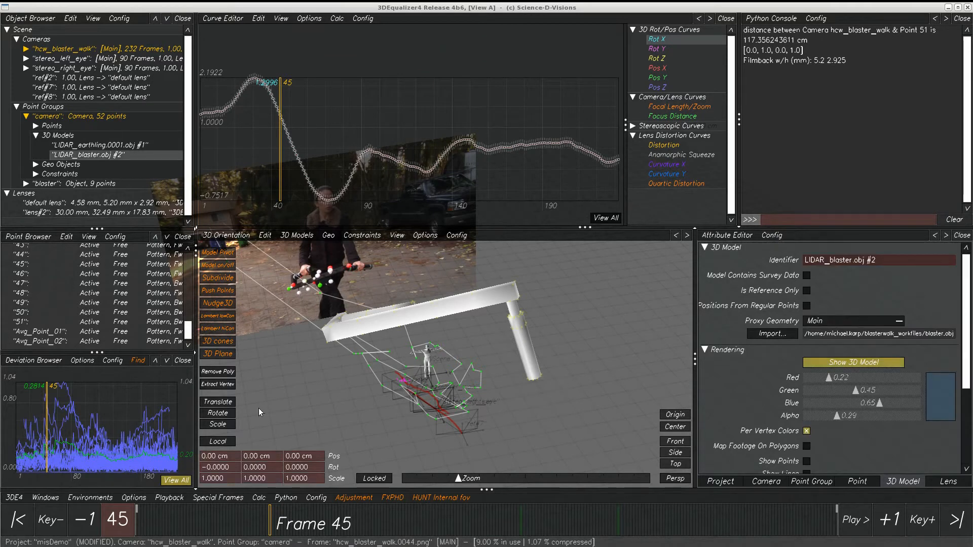
pyautogui.click(286, 497)
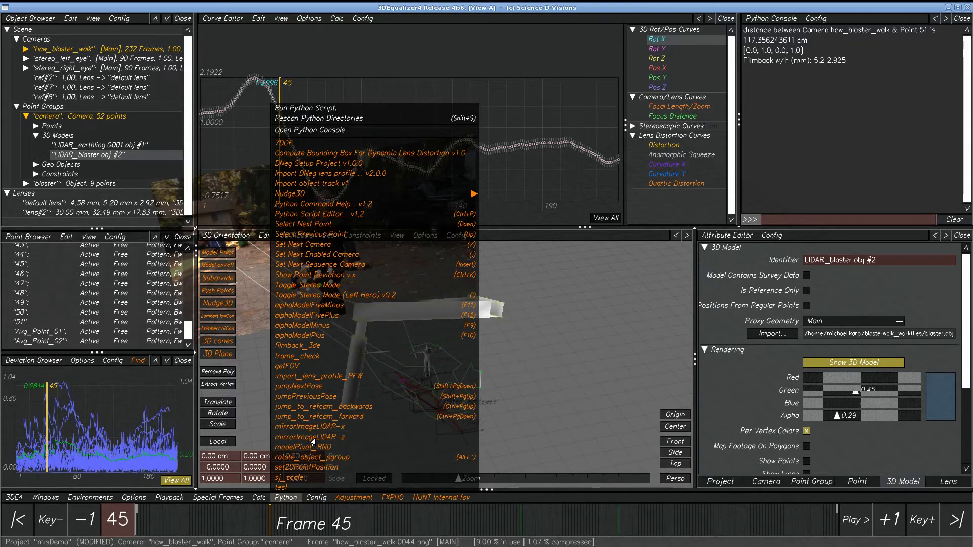
pyautogui.moveTo(331, 437)
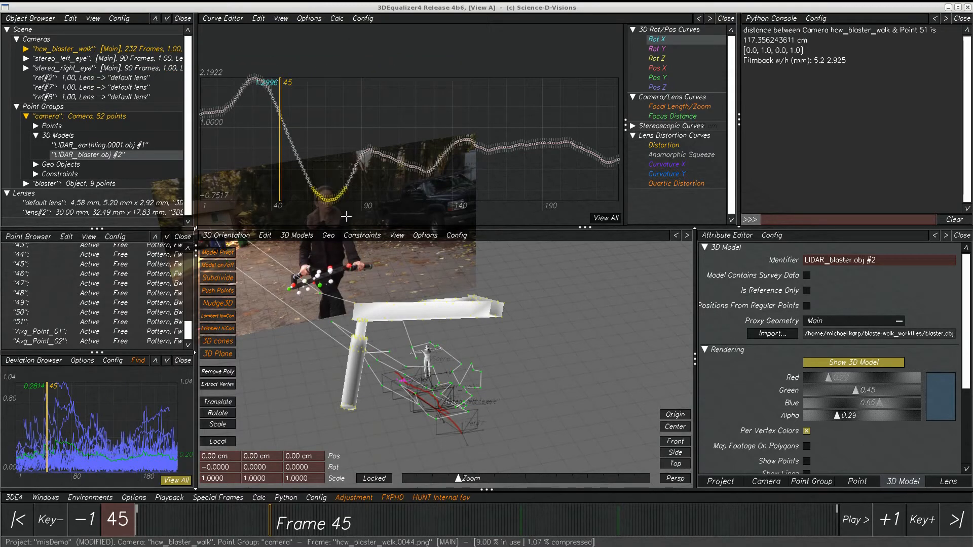
pyautogui.moveTo(318, 161)
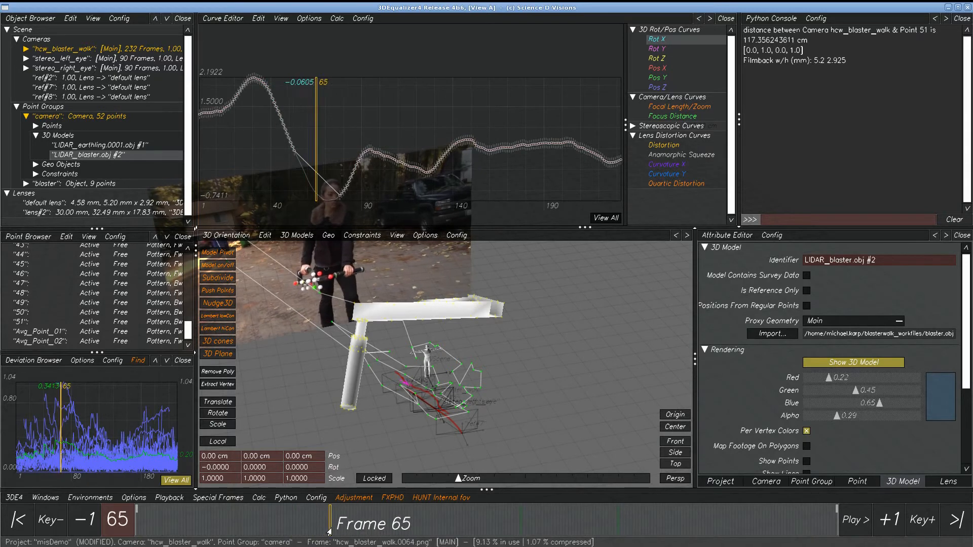
# Run the camera-to-point distance script for hcw_blaster_walk and Point 51, including filmback width and height
pyautogui.click(257, 18)
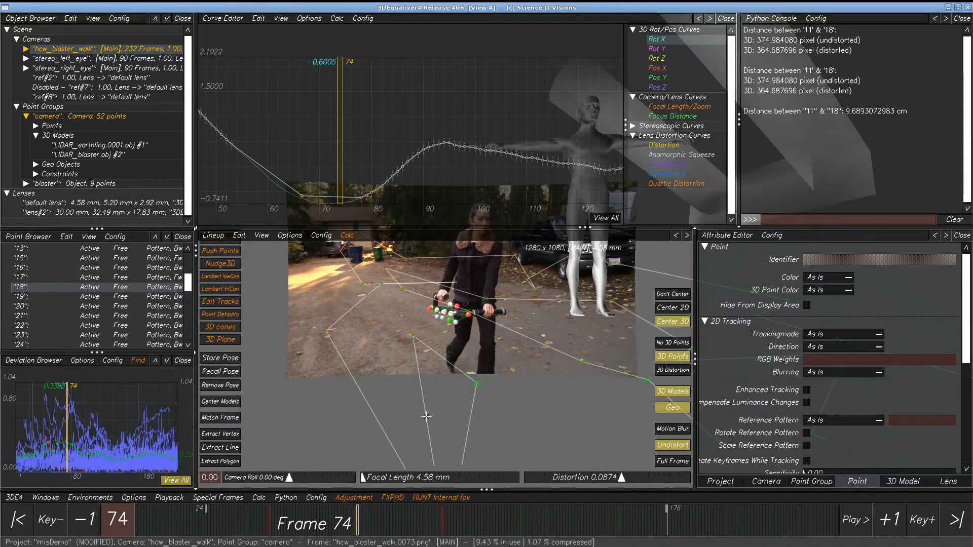
# Disable stereo_left_eye with Set Next Enabled Camera and browse the 3de_miscellaneous_python scripts folder
pyautogui.click(285, 497)
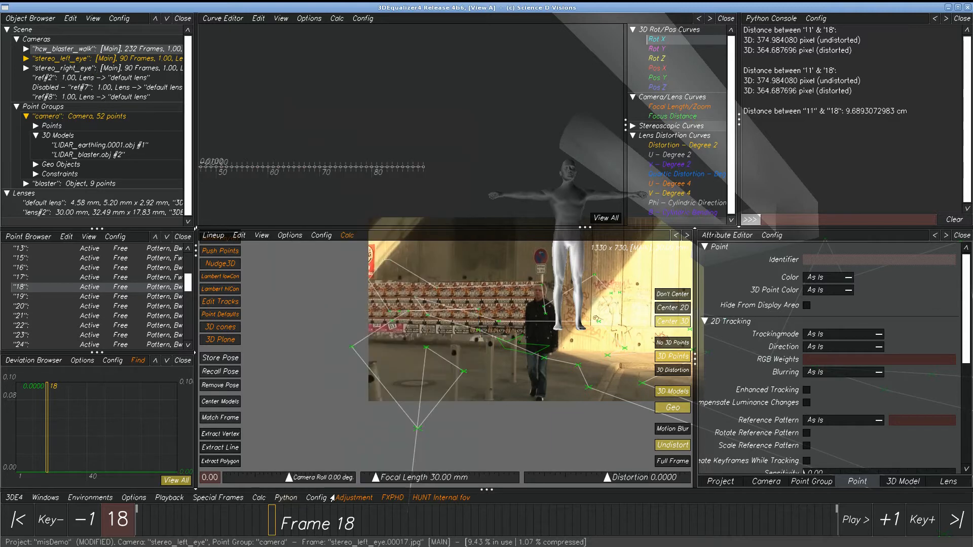
pyautogui.click(284, 498)
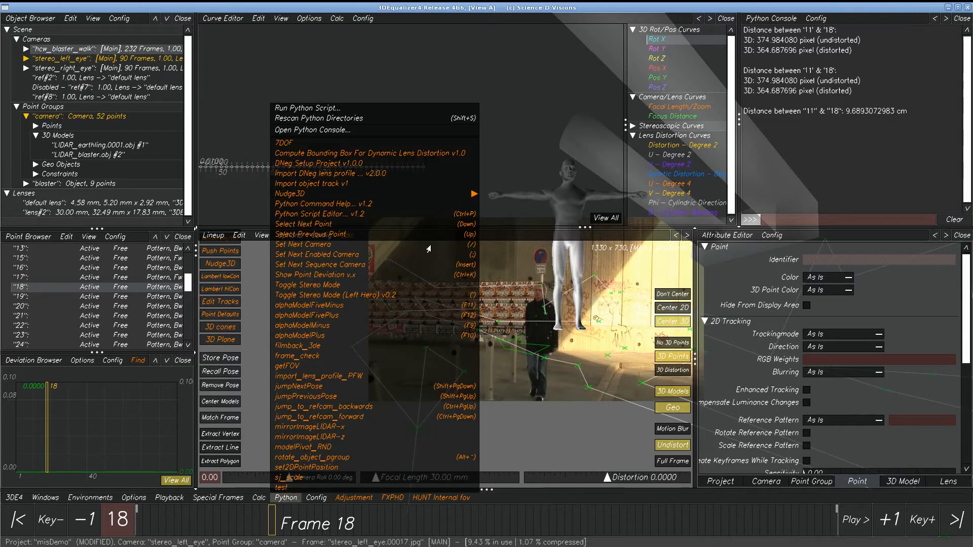
pyautogui.moveTo(324, 254)
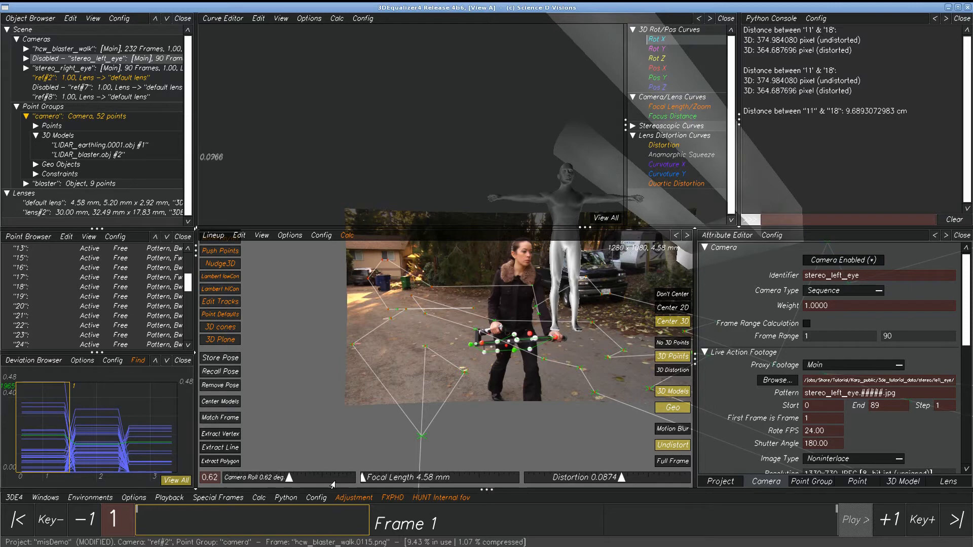
pyautogui.click(285, 497)
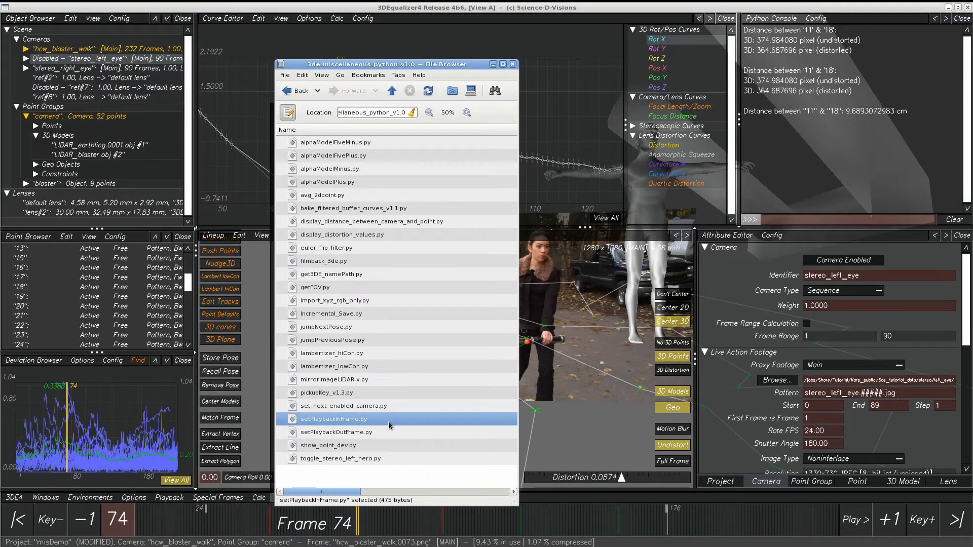
pyautogui.moveTo(359, 441)
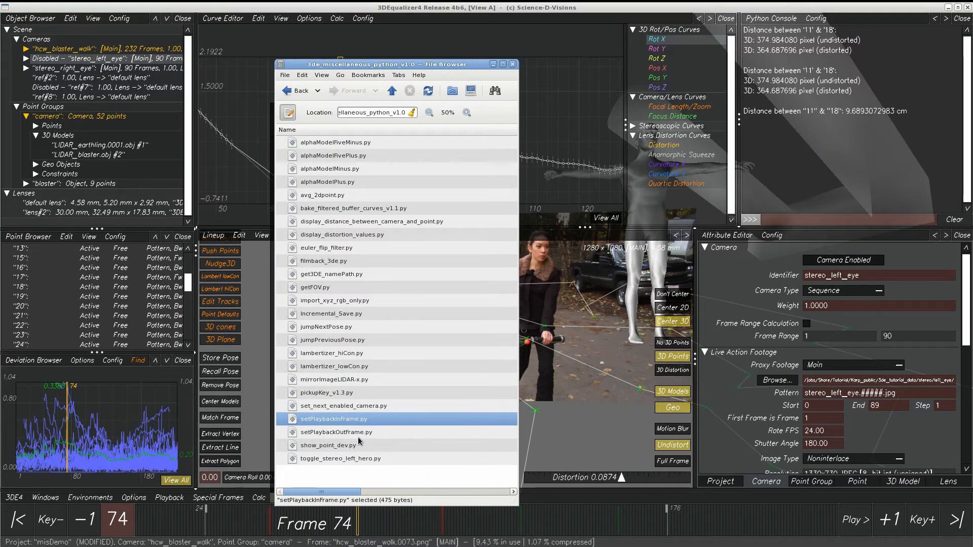
# Close the script browser and jump hcw_blaster_walk between pose keyframes, landing on frame 42
pyautogui.click(285, 497)
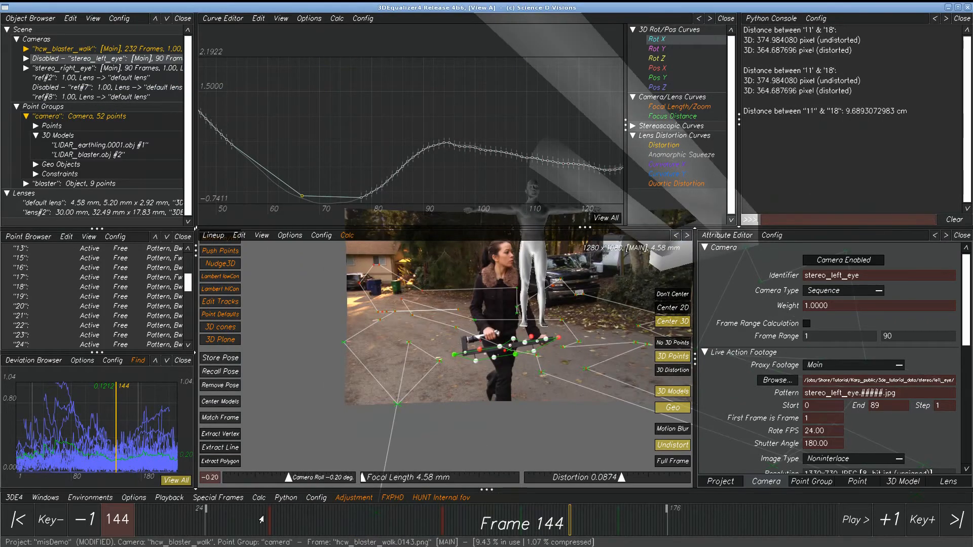
pyautogui.click(169, 497)
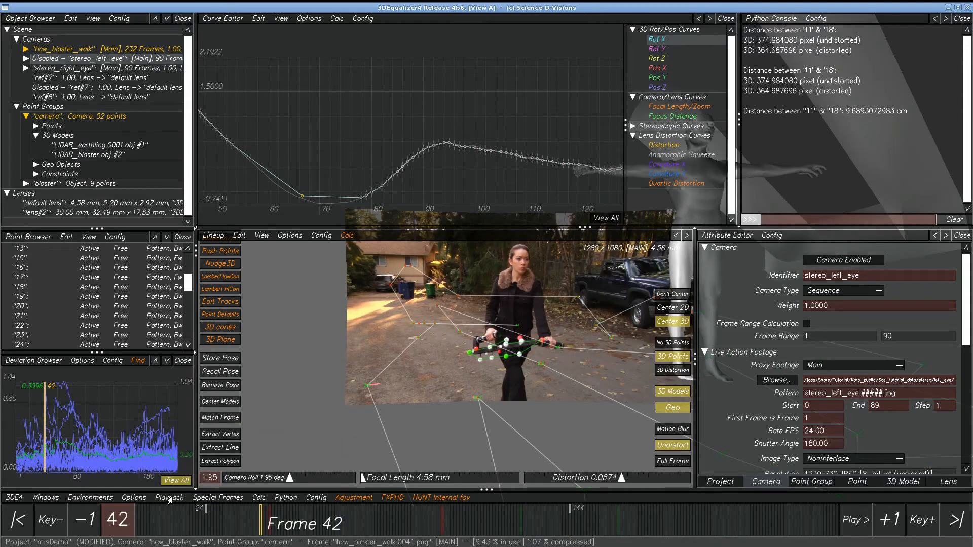
pyautogui.click(169, 497)
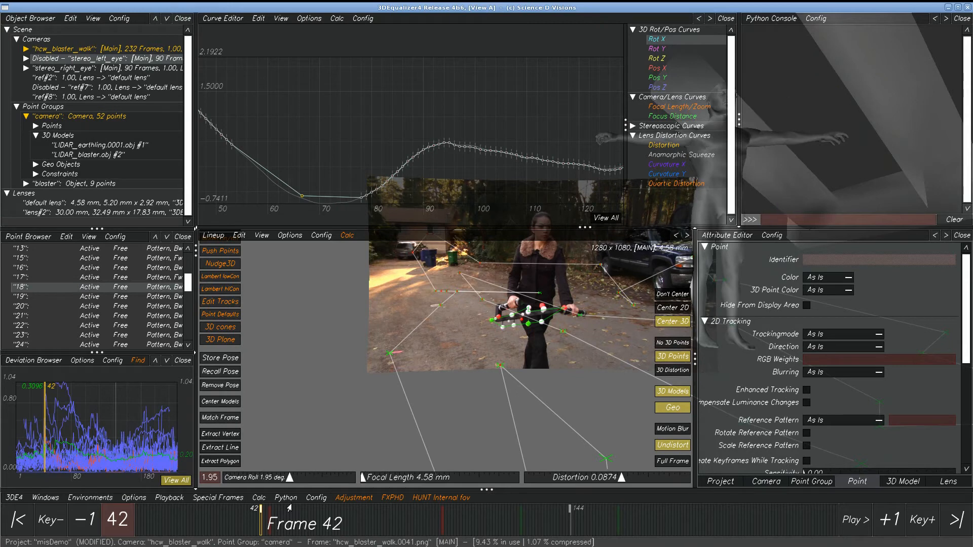
# Measure points 18 and 39: about 438.40 pixels undistorted and 412.32 pixels distorted
pyautogui.click(285, 497)
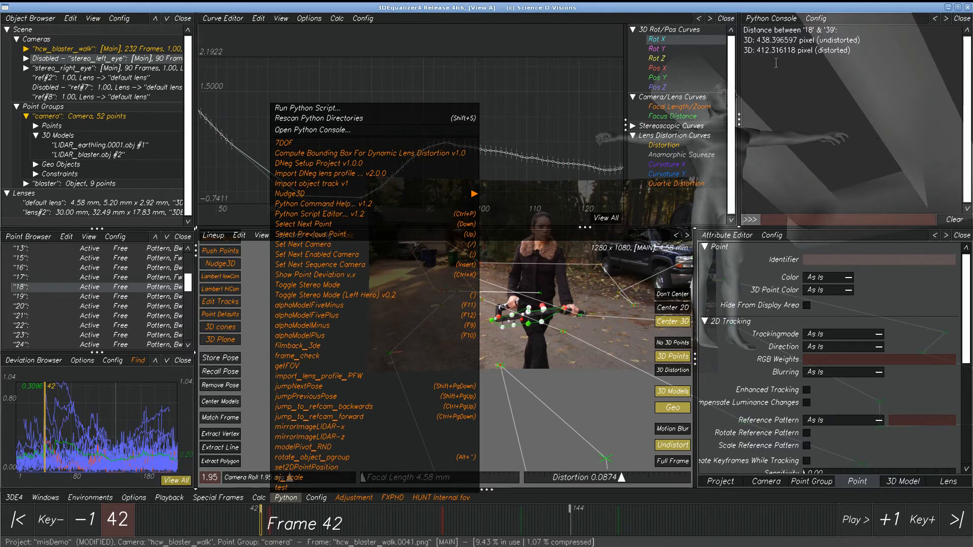
pyautogui.moveTo(772, 53)
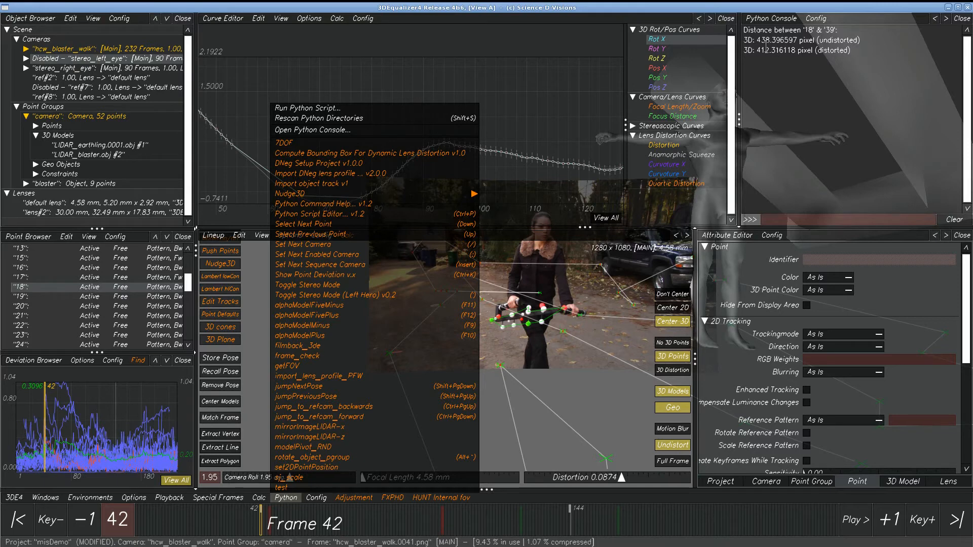
pyautogui.moveTo(792, 68)
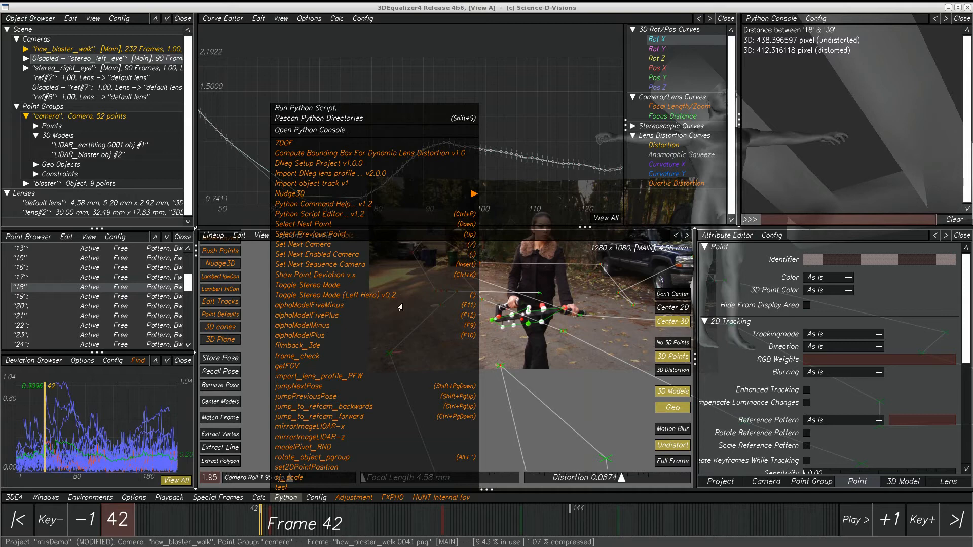
pyautogui.moveTo(368, 300)
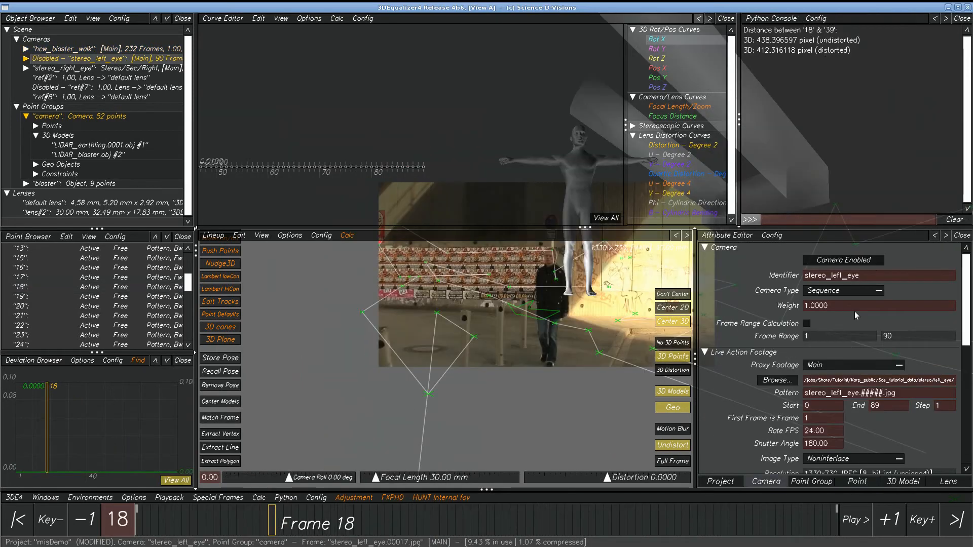
# Turn Camera Enabled back on for stereo_left_eye and set stereo_right_eye as secondary right-eye camera
pyautogui.click(842, 260)
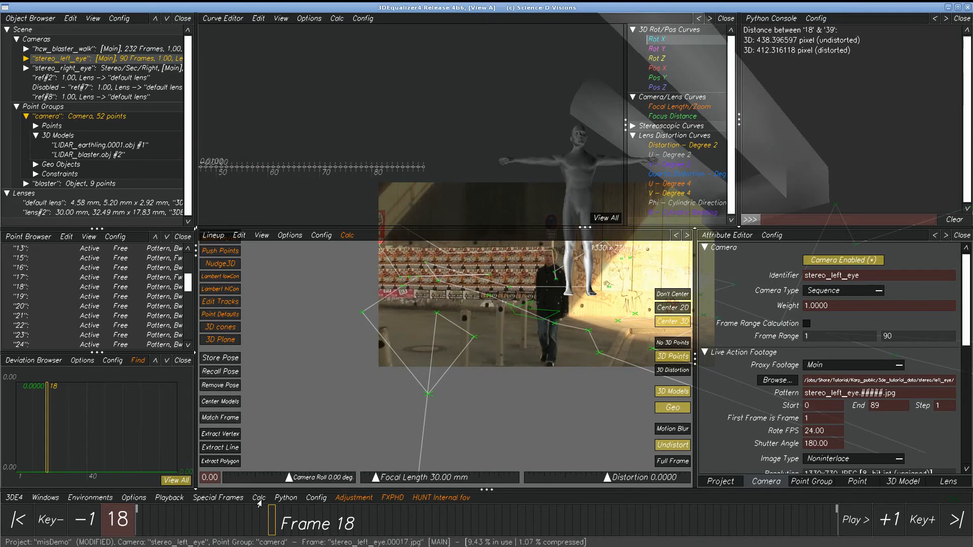
pyautogui.click(259, 497)
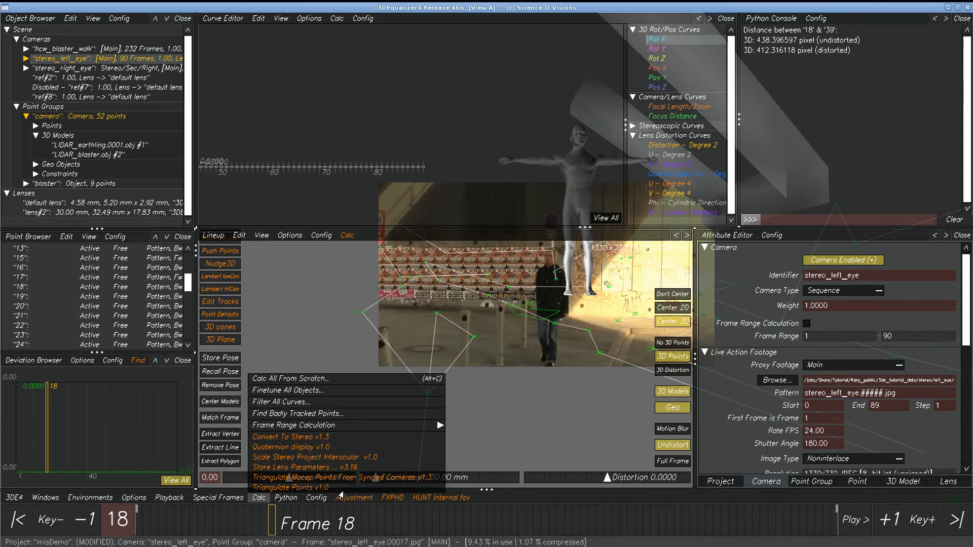
pyautogui.moveTo(402, 451)
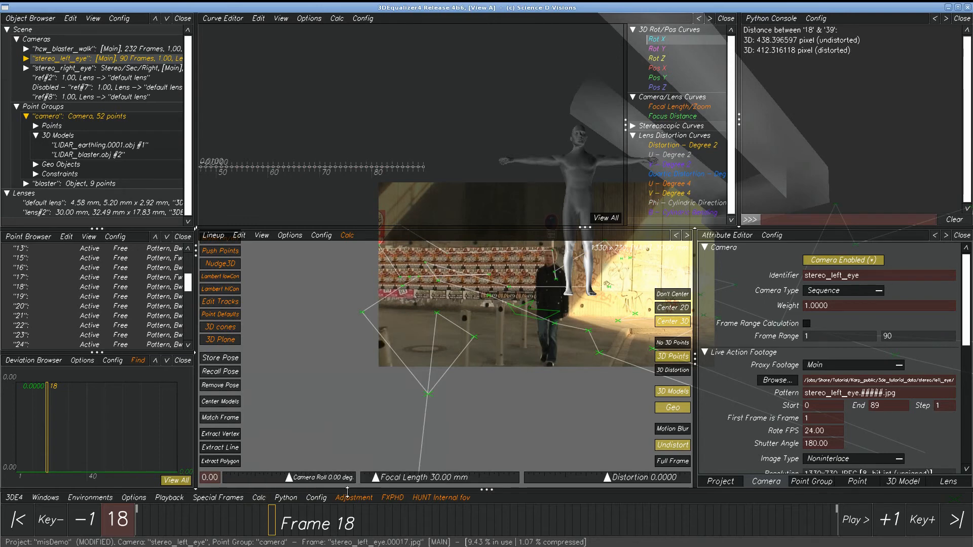
pyautogui.click(285, 497)
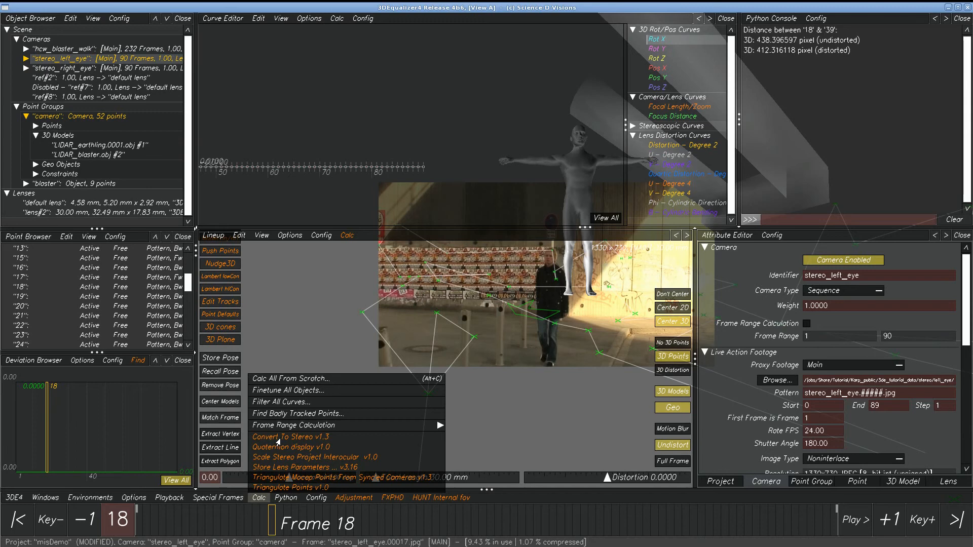
pyautogui.moveTo(306, 430)
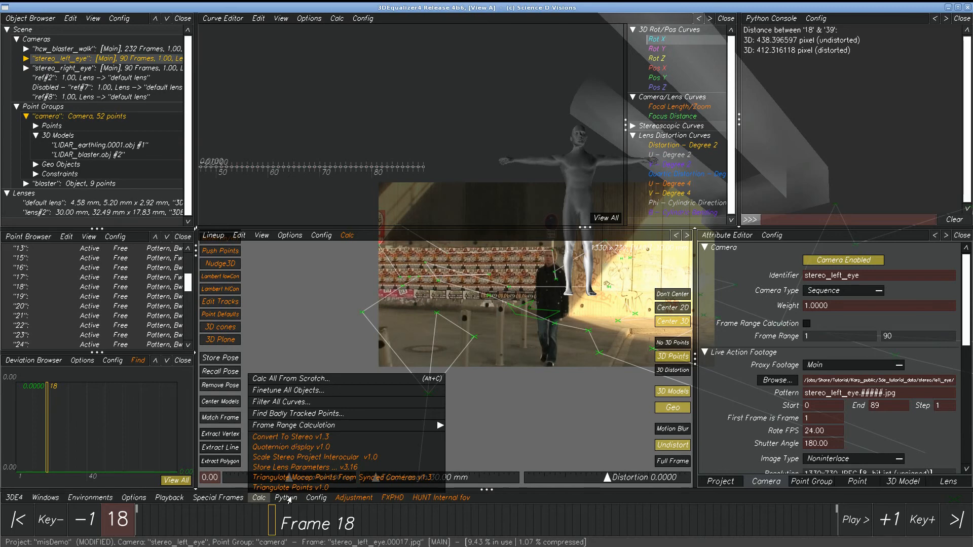
pyautogui.click(284, 497)
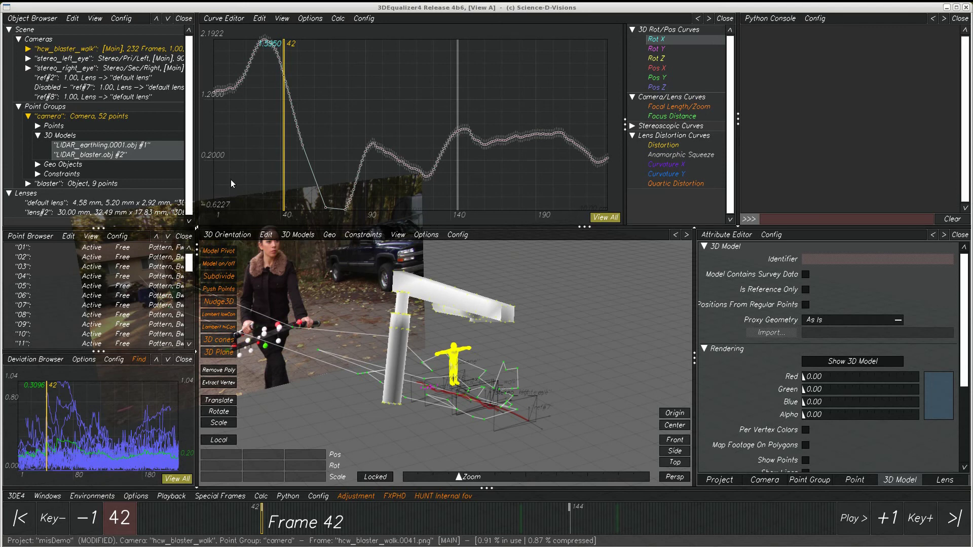
pyautogui.click(852, 361)
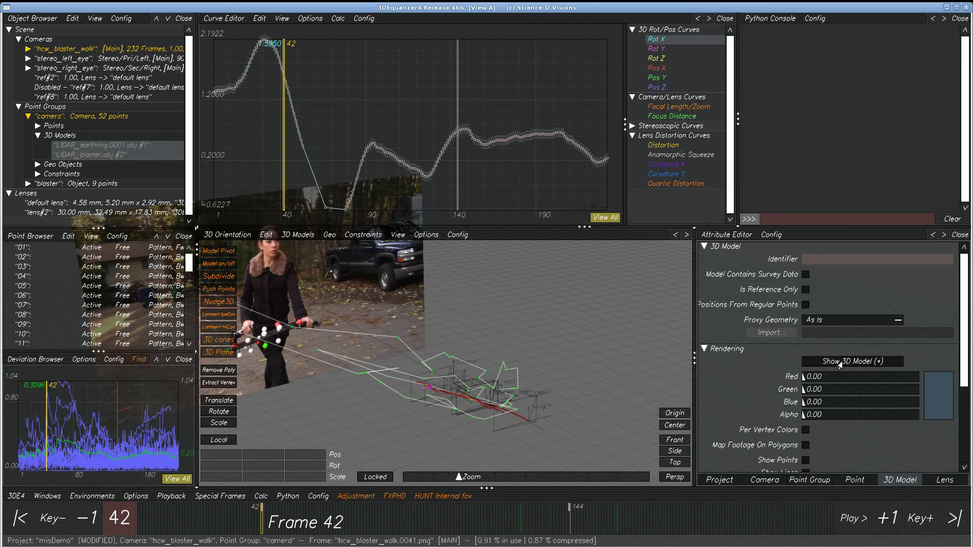
pyautogui.click(852, 361)
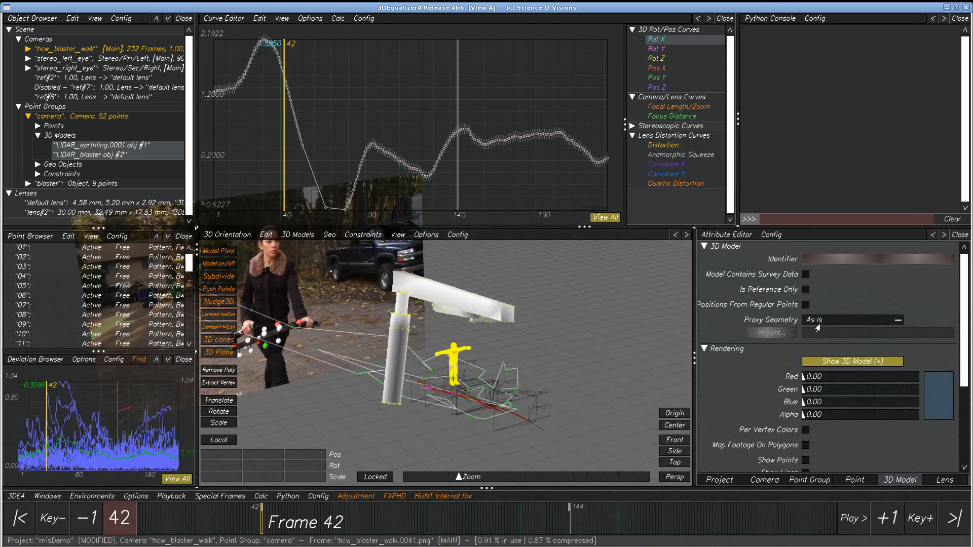
pyautogui.moveTo(554, 340)
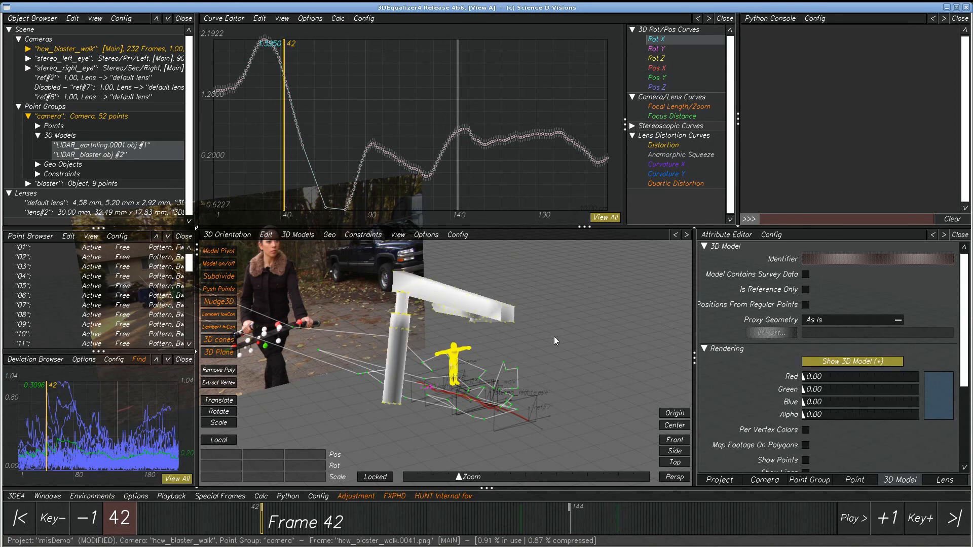
pyautogui.click(57, 50)
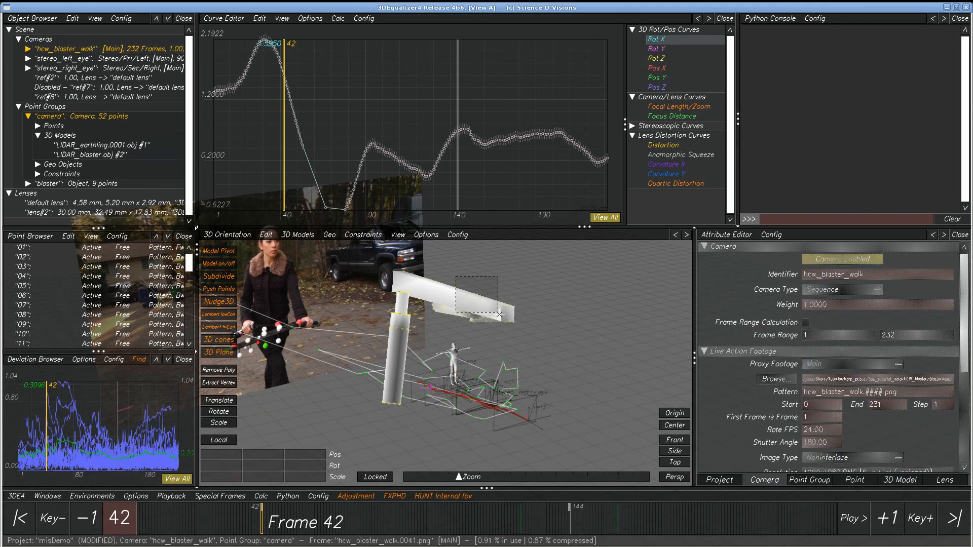
pyautogui.click(99, 155)
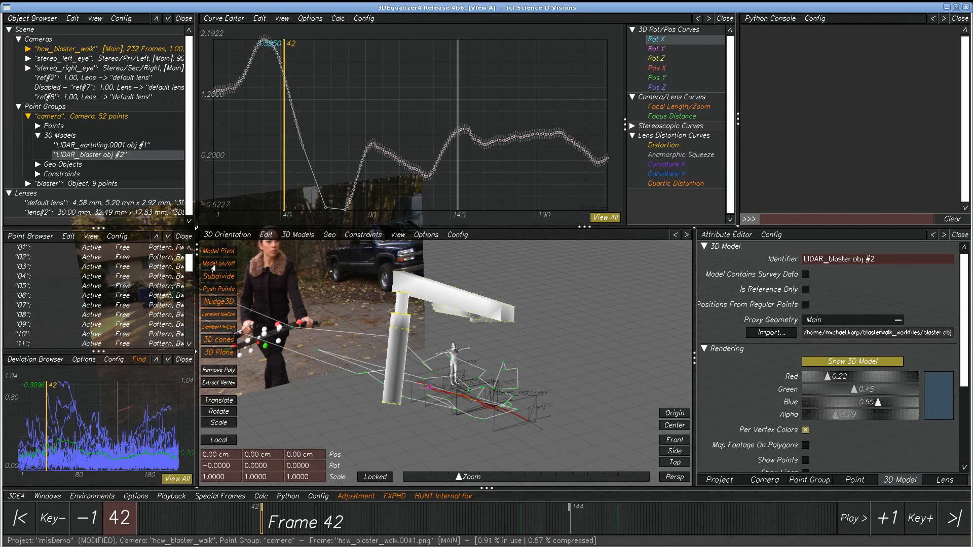